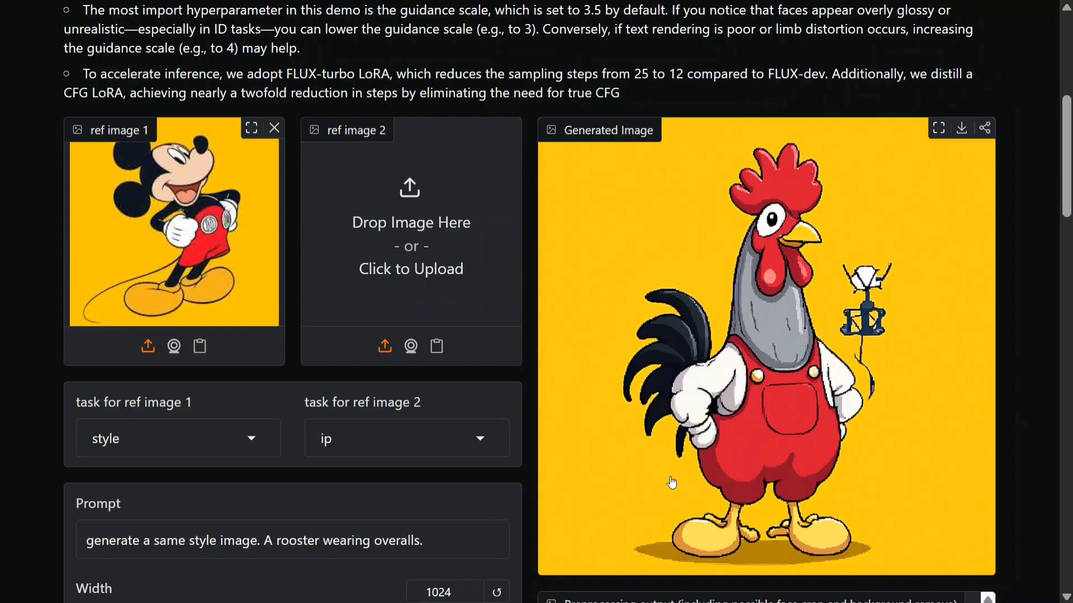
mouse_move(954, 336)
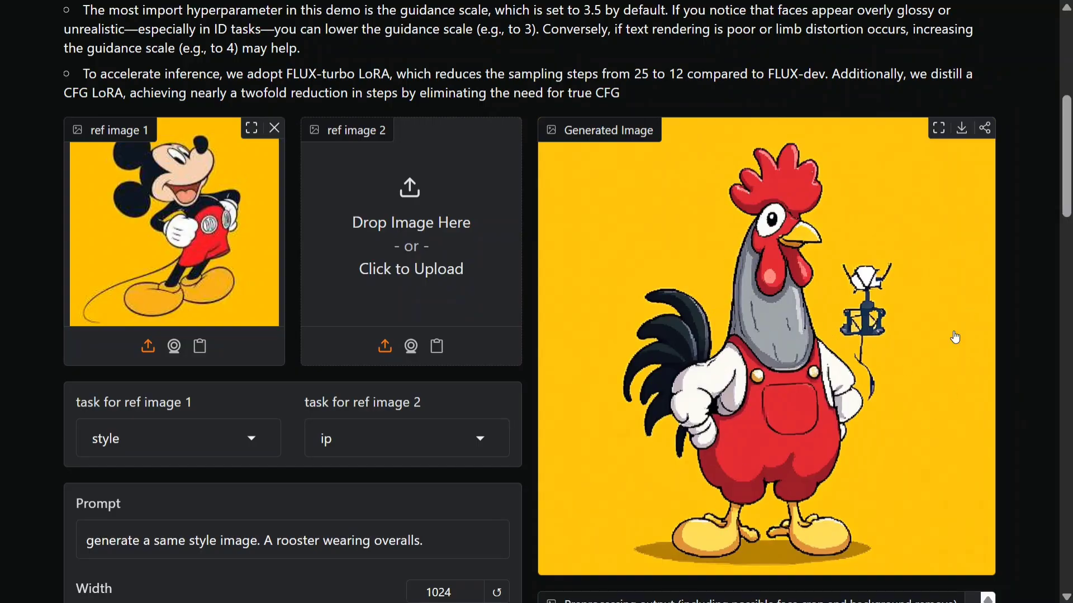
Scroll to the Examples and load the overalls-woman smoky profile-portrait example
scroll("down", 3)
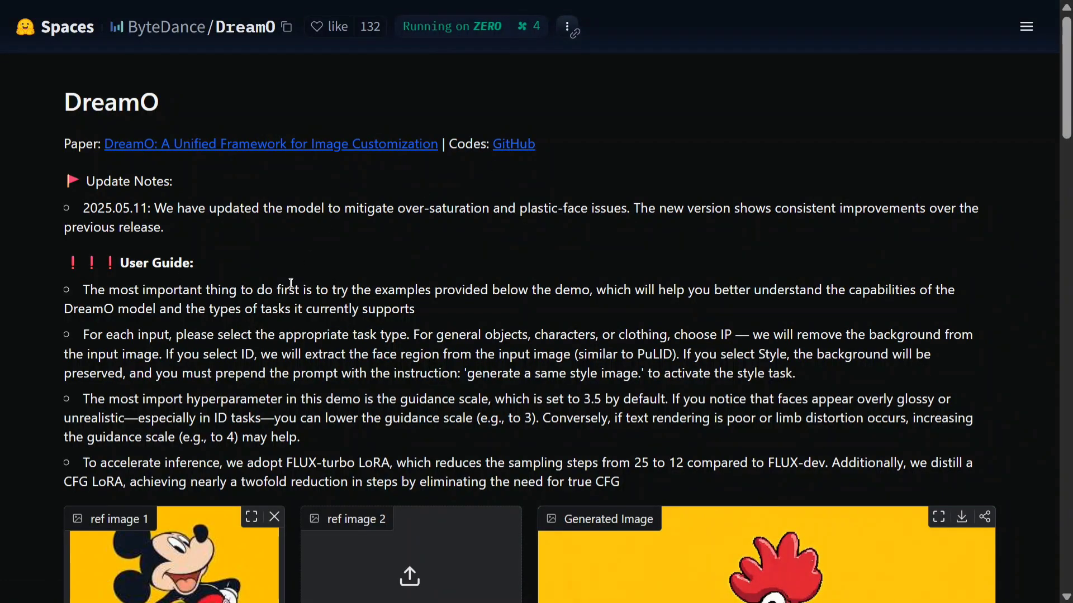
scroll("down", 3)
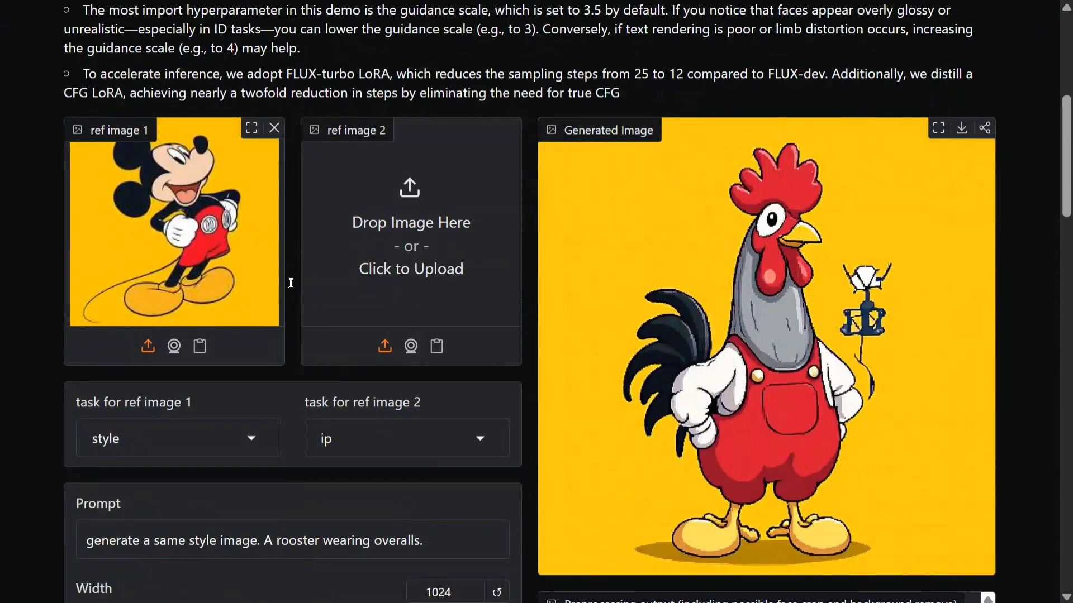
scroll("down", 3)
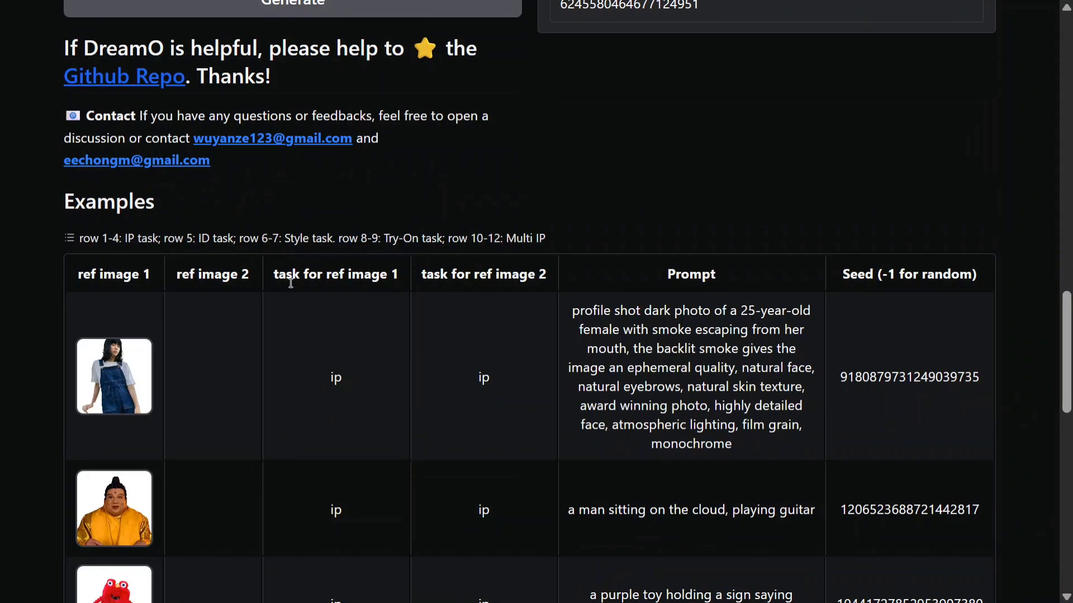
scroll("down", 3)
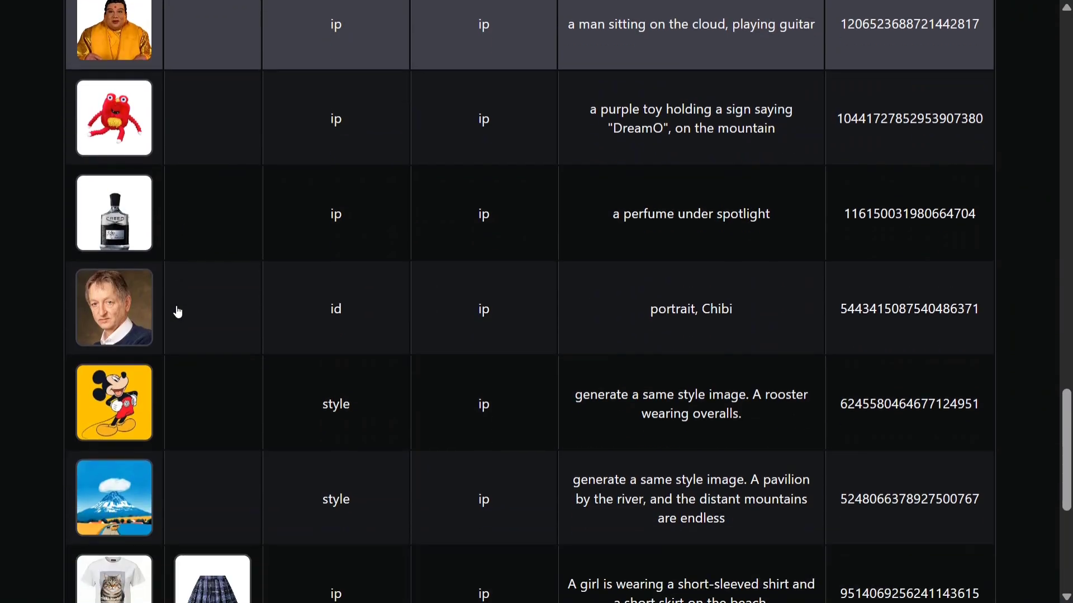
scroll("up", 3)
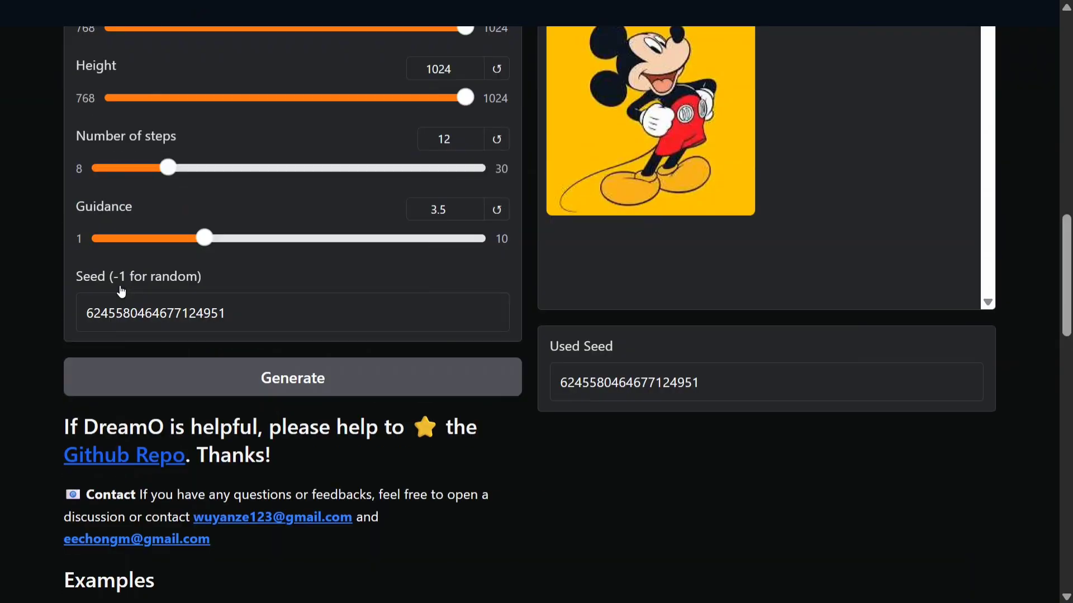
scroll("down", 3)
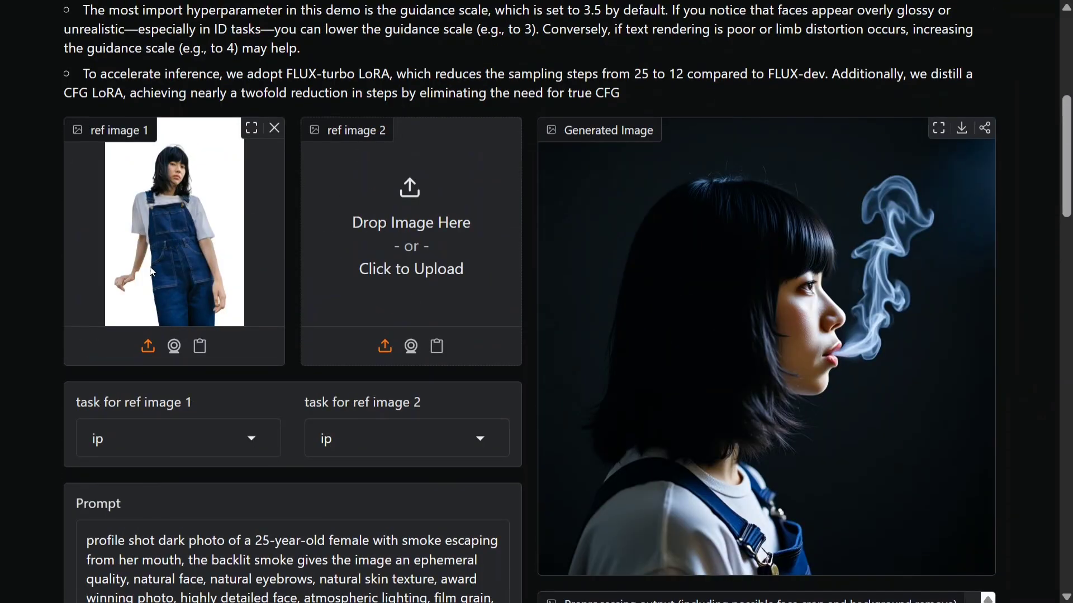
Replace the smoke-portrait prompt with one of the woman happily applying lipstick
scroll("down", 3)
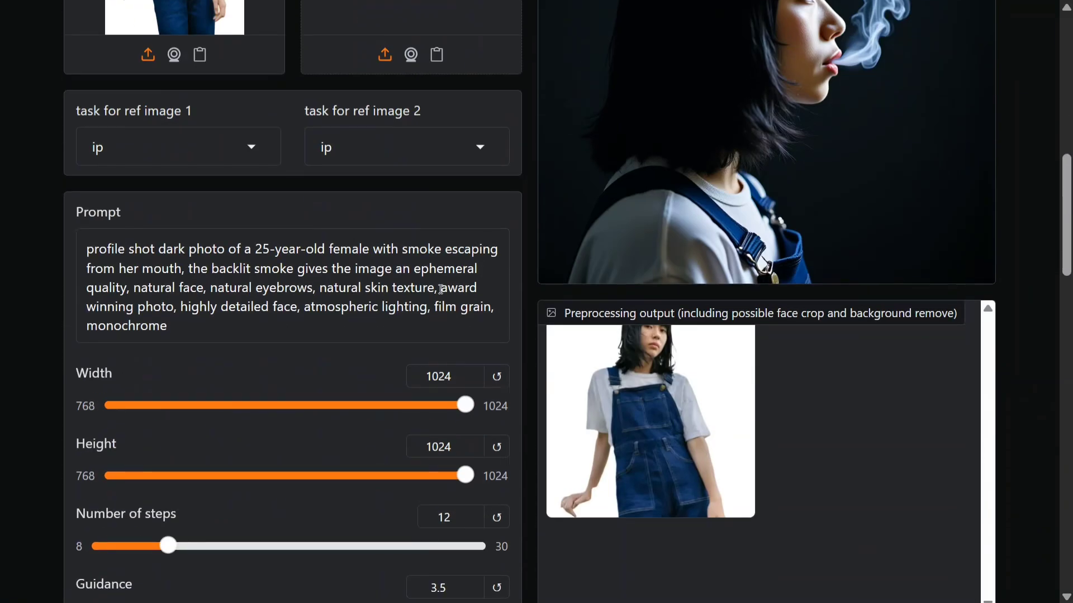
left_click_drag(249, 248, 166, 326)
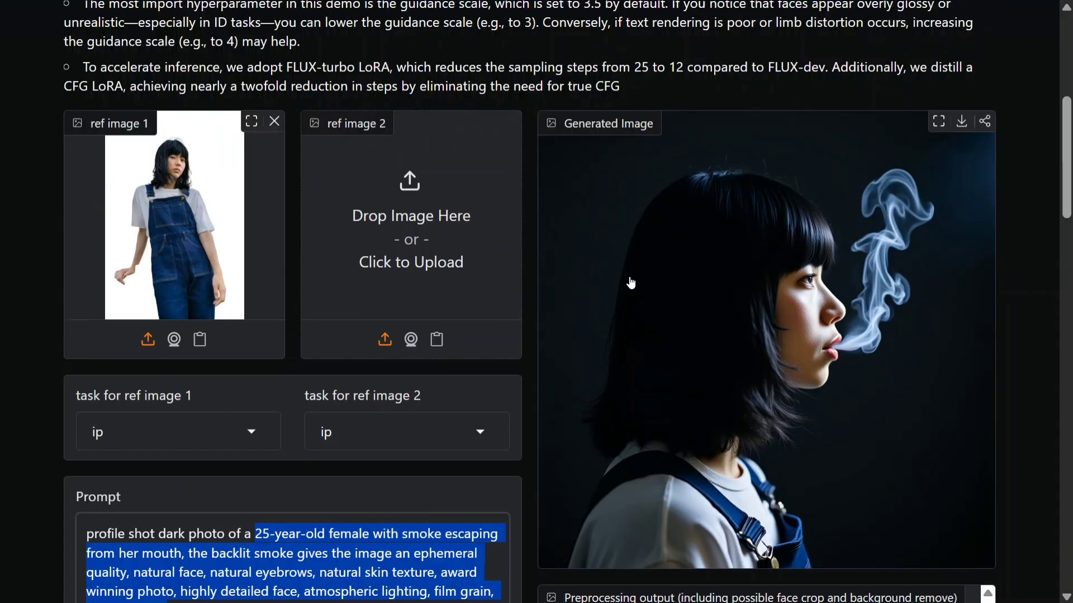
scroll("down", 3)
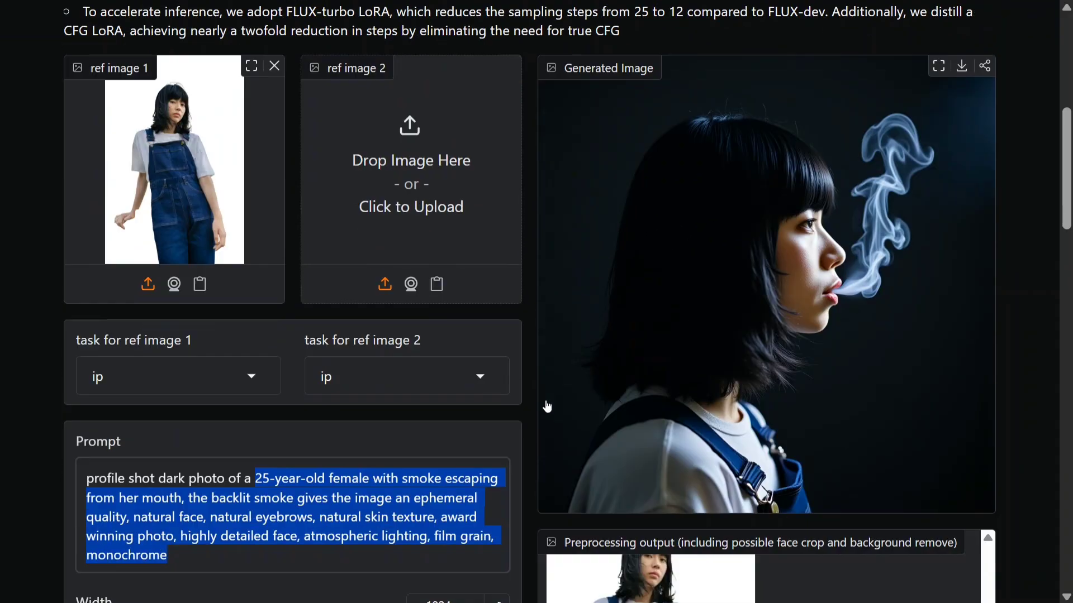
scroll("down", 3)
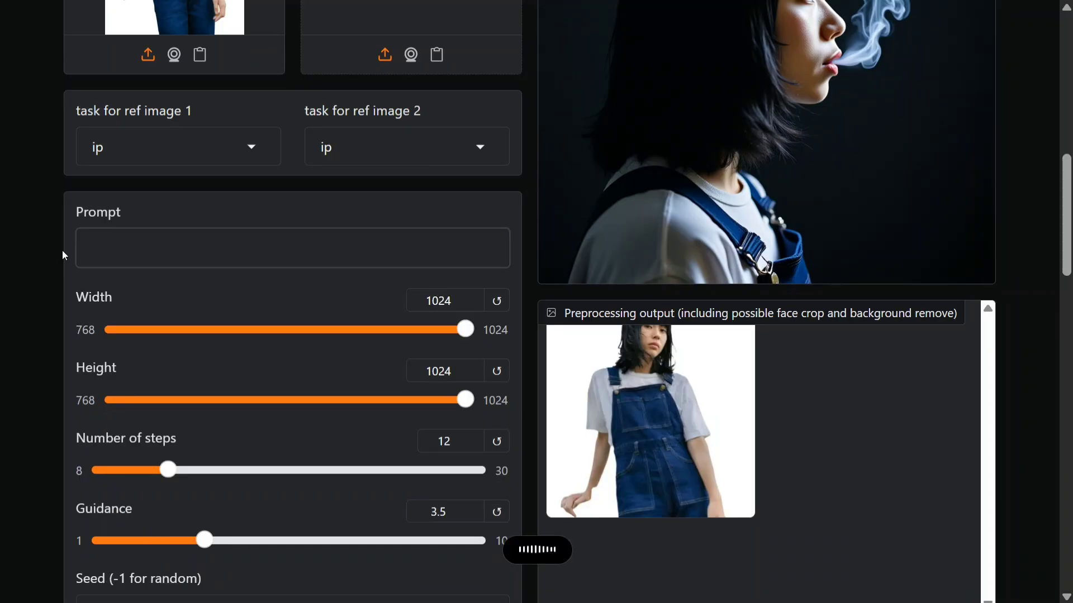
left_click(292, 248)
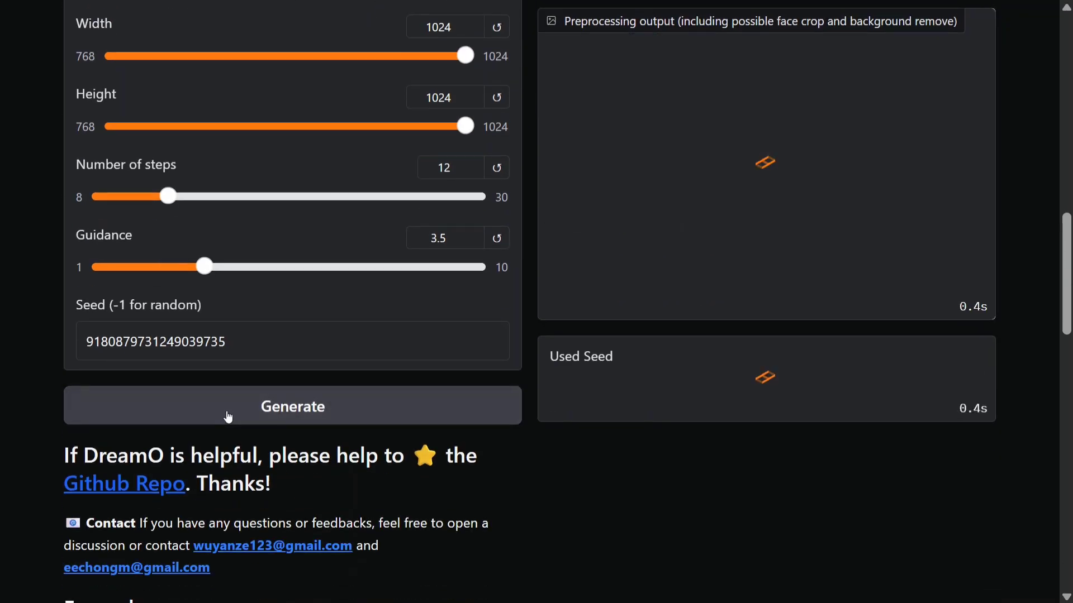
Generate the lipstick image and wait for the result
left_click(293, 406)
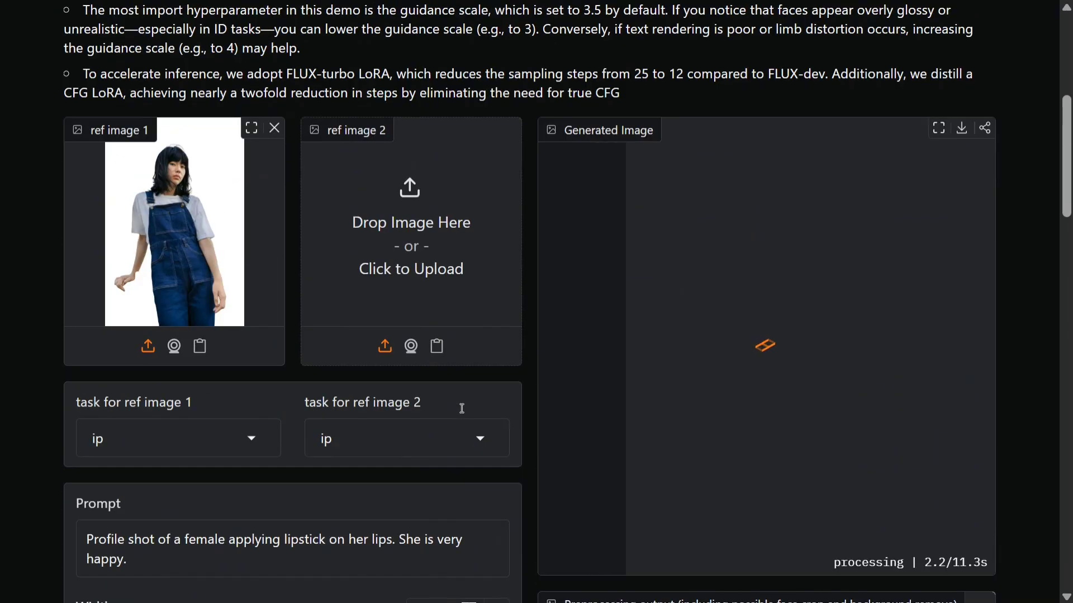
scroll("down", 3)
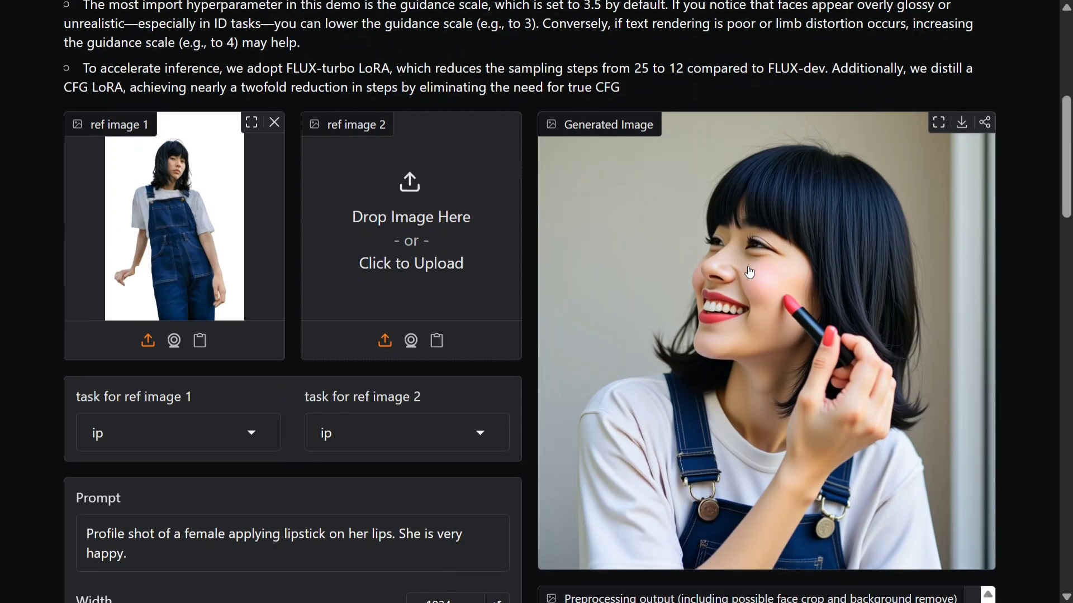
scroll("down", 3)
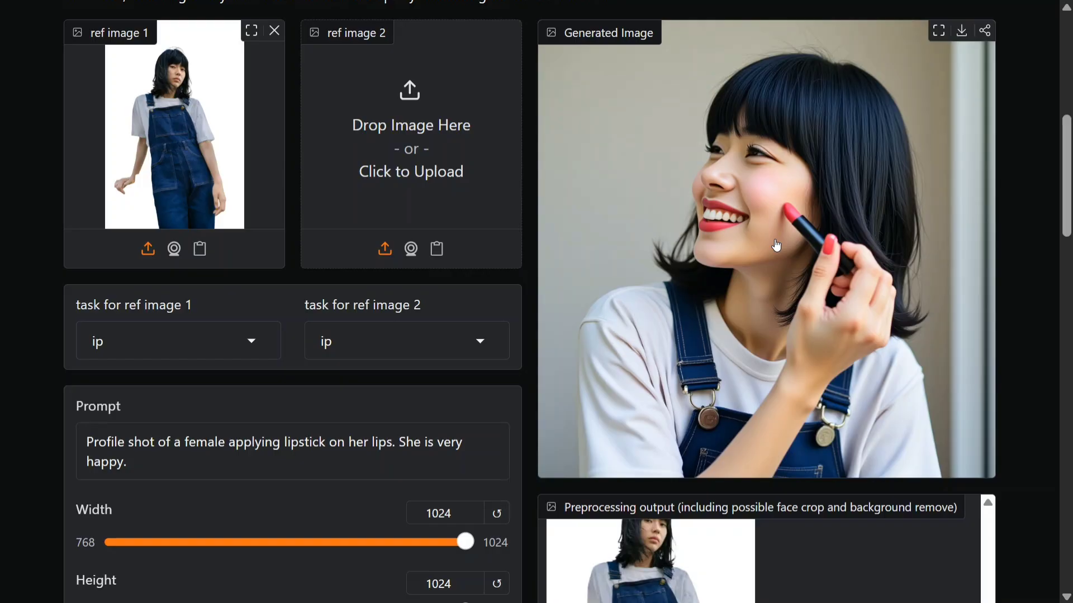
mouse_move(470, 311)
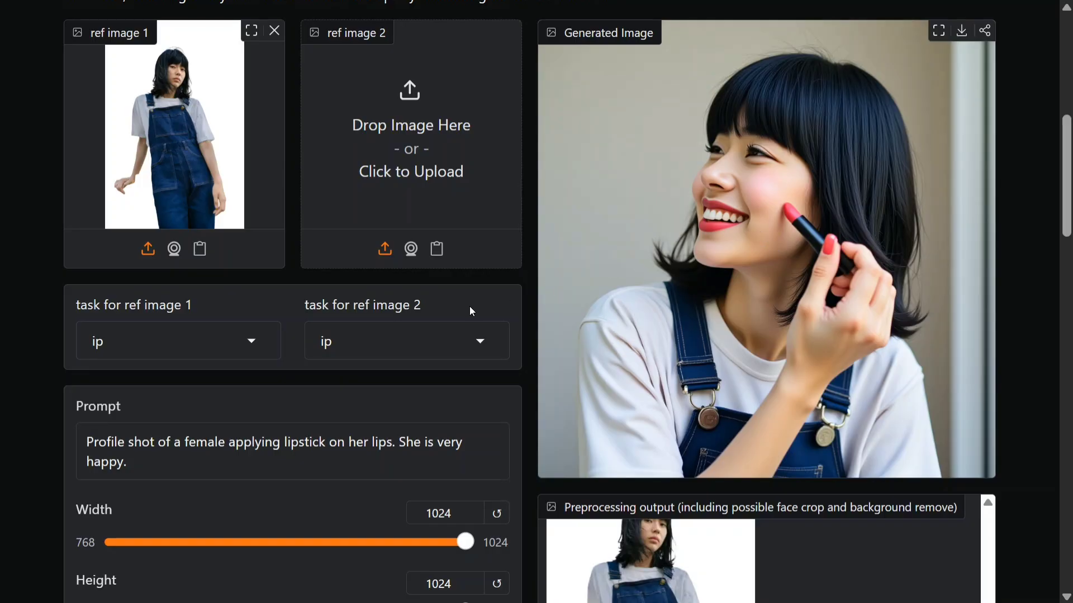
Load the cat T-shirt and plaid skirt try-on example with the beach girl
scroll("down", 3)
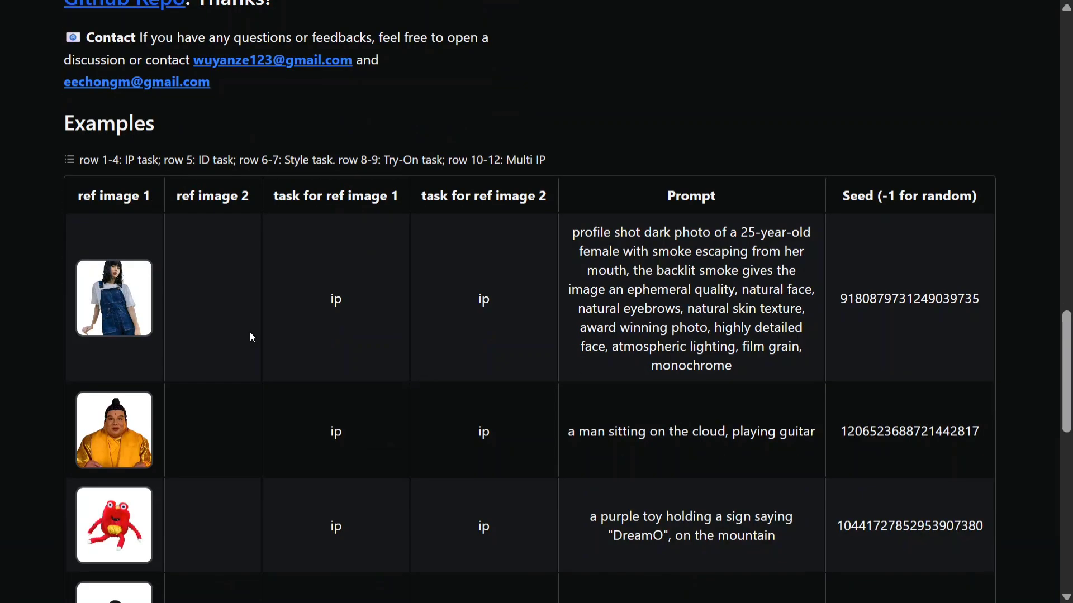
scroll("down", 3)
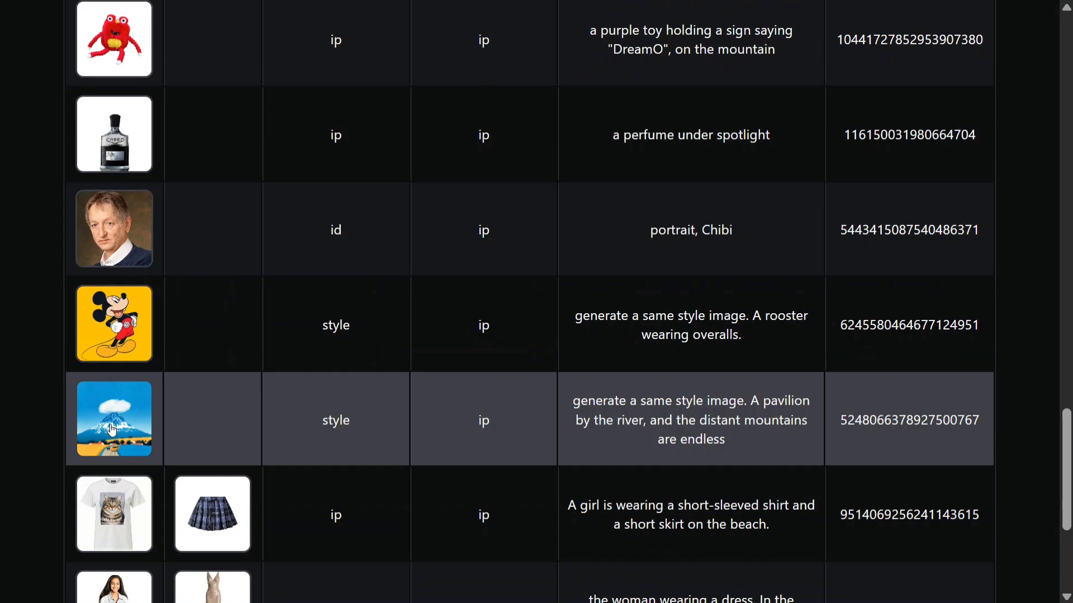
scroll("down", 3)
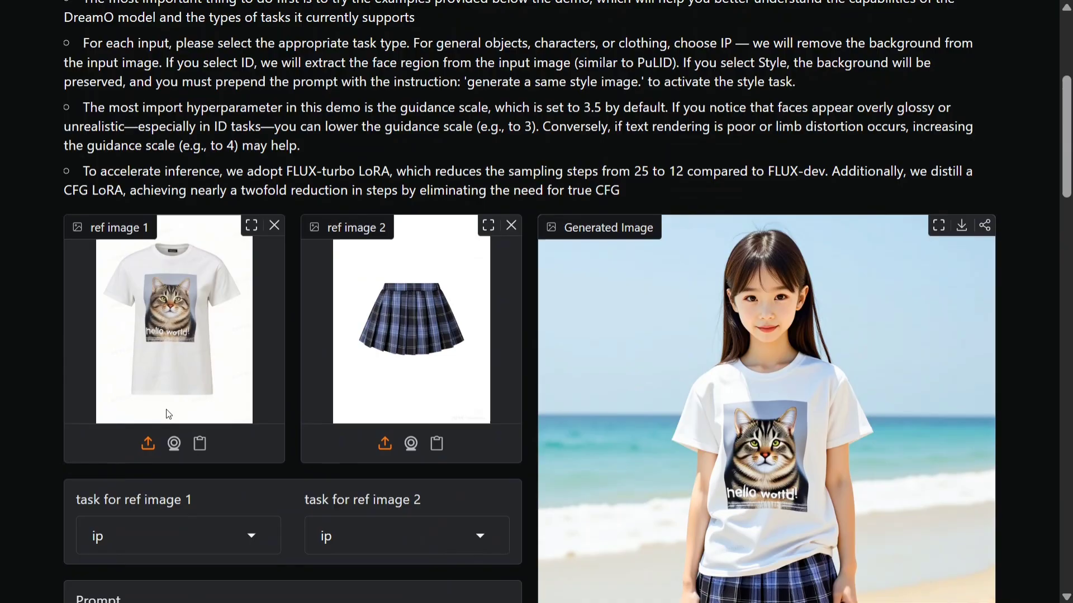
Change 'girl' to 'boy' in the prompt and generate the beach try-on image
scroll("down", 3)
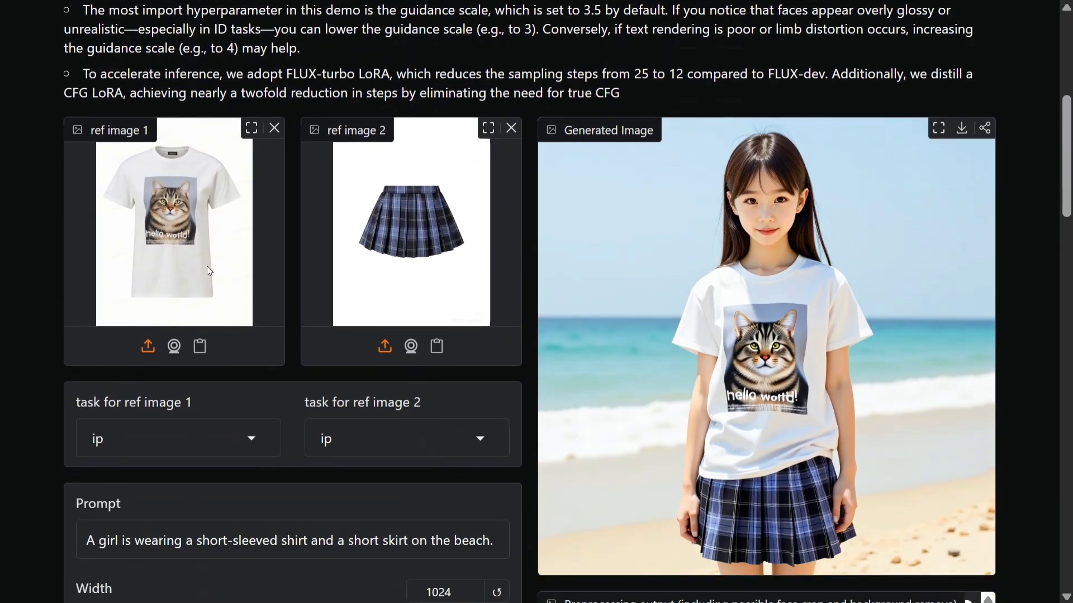
mouse_move(387, 263)
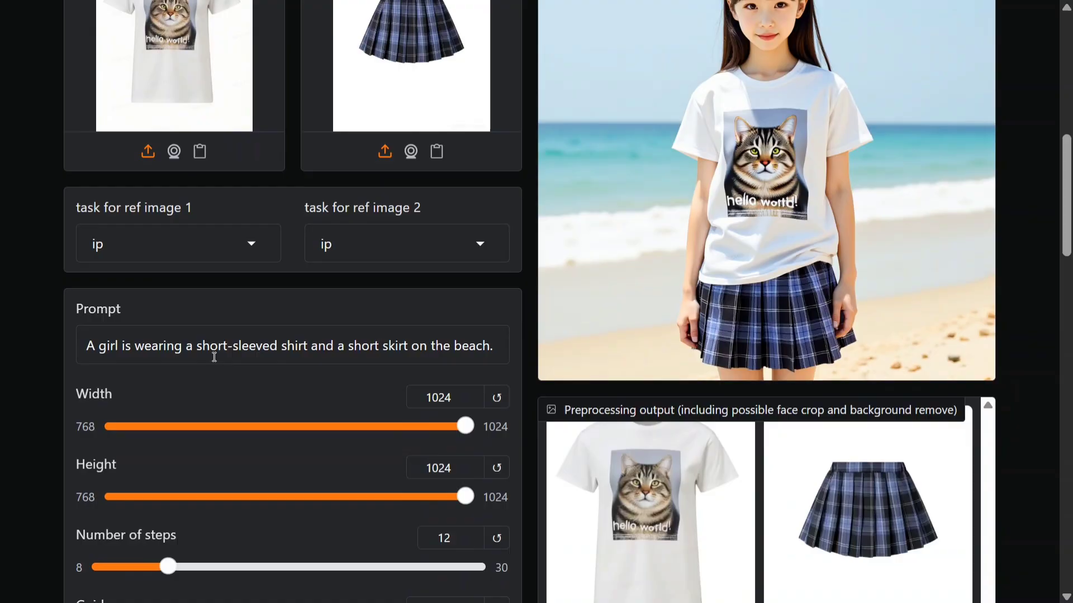
mouse_move(358, 338)
type("boy")
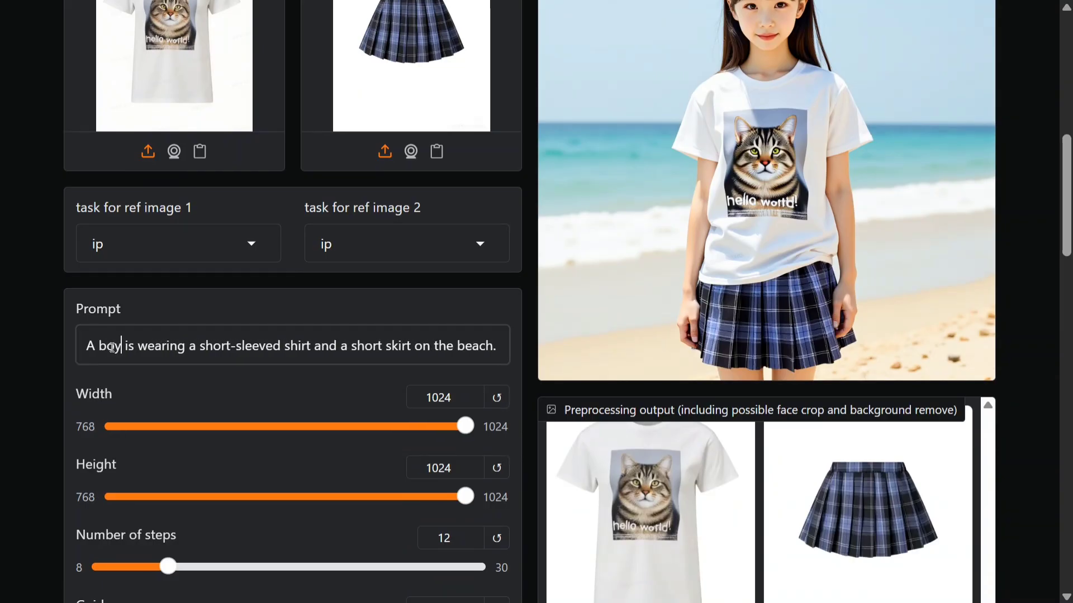
scroll("down", 3)
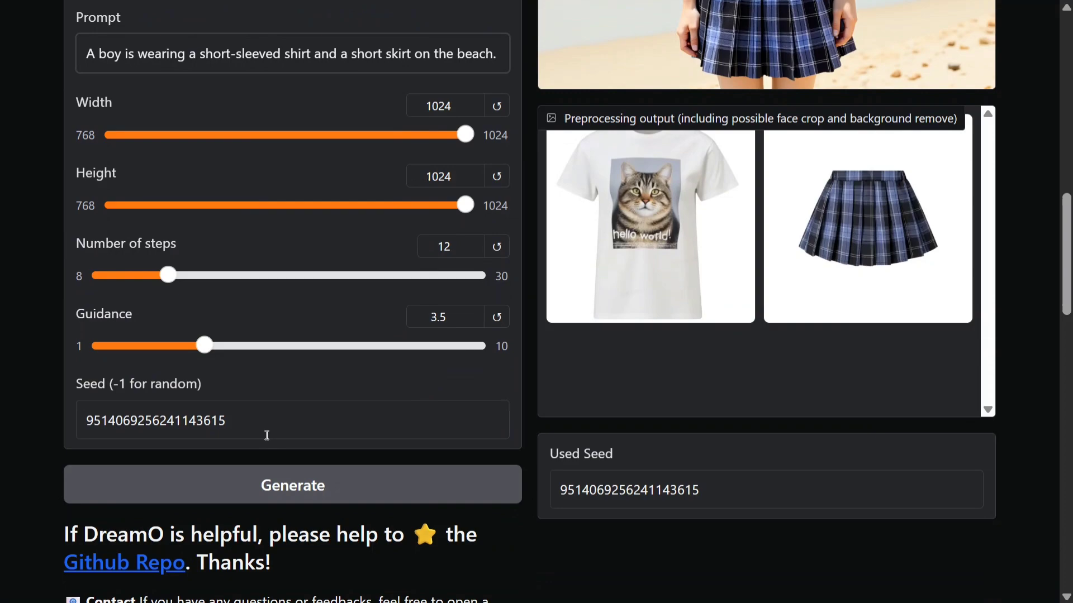
left_click(292, 485)
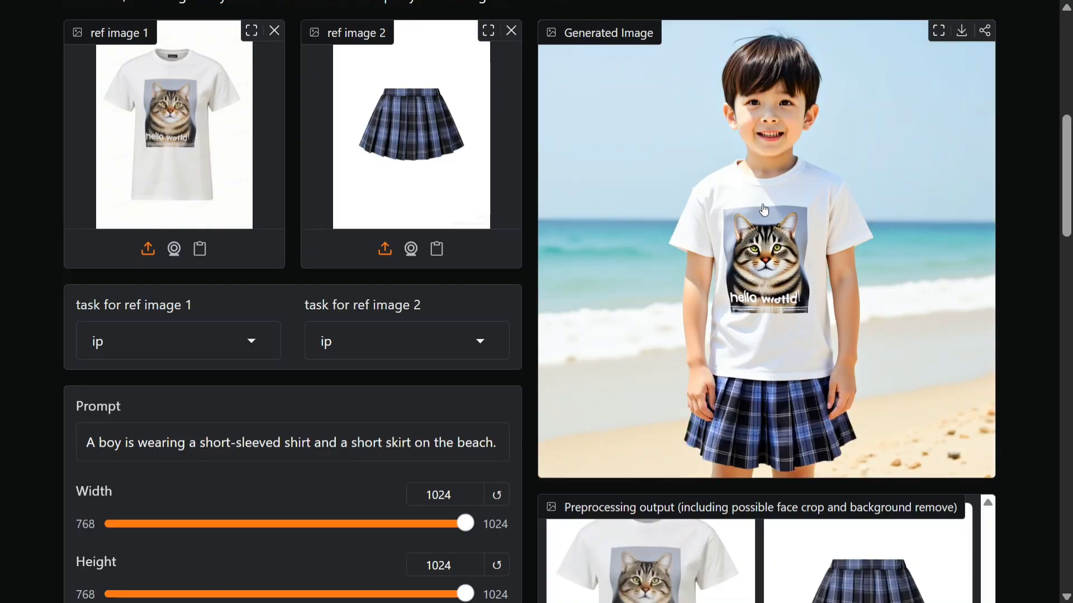
Change the prompt to 'two dogs swimming' and generate the new dog image
scroll("down", 3)
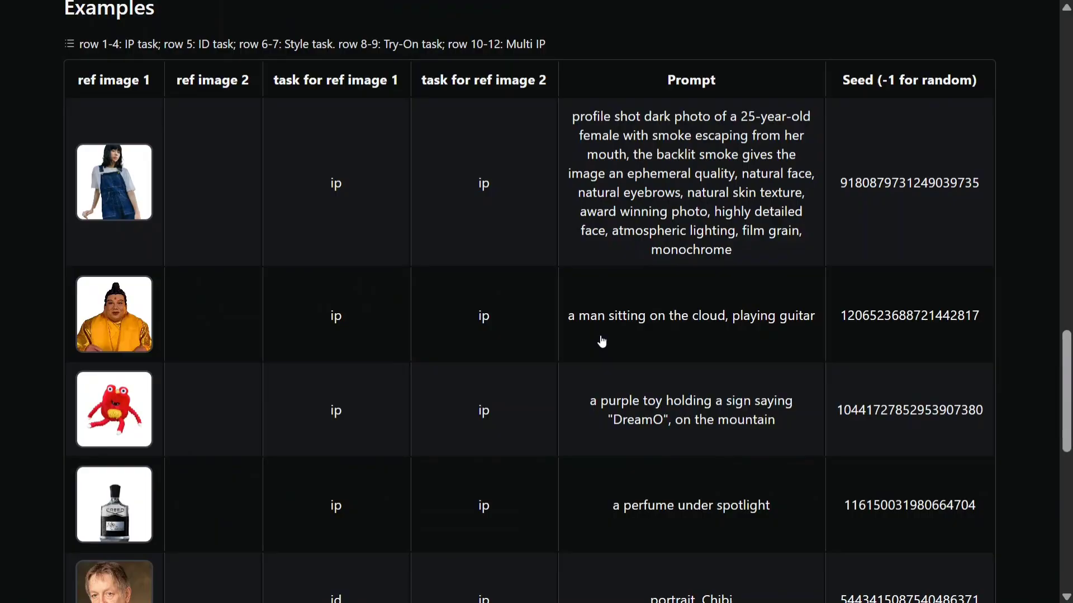
scroll("down", 3)
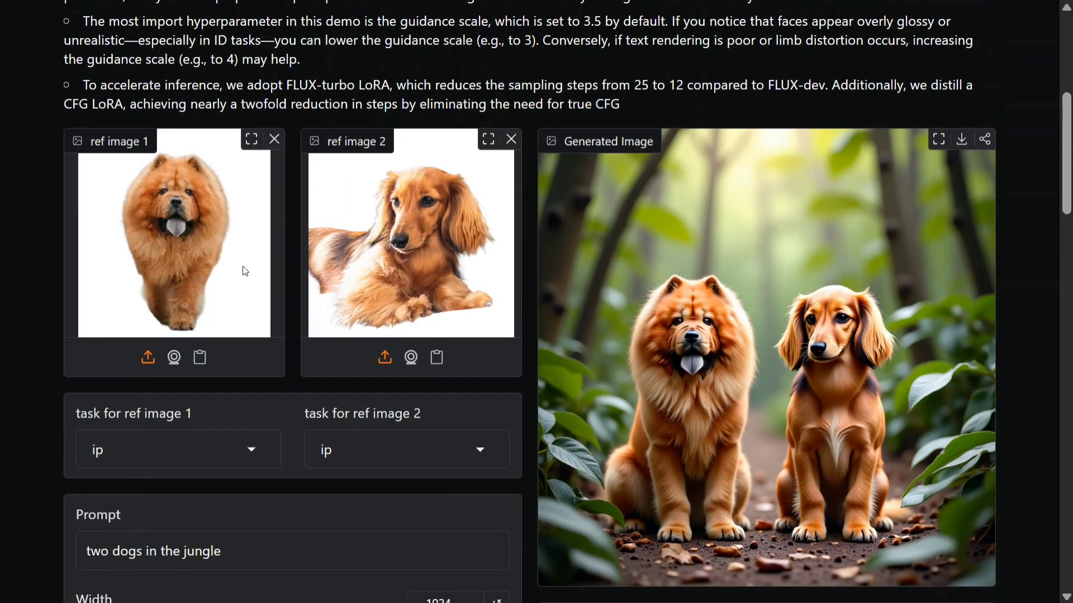
scroll("down", 3)
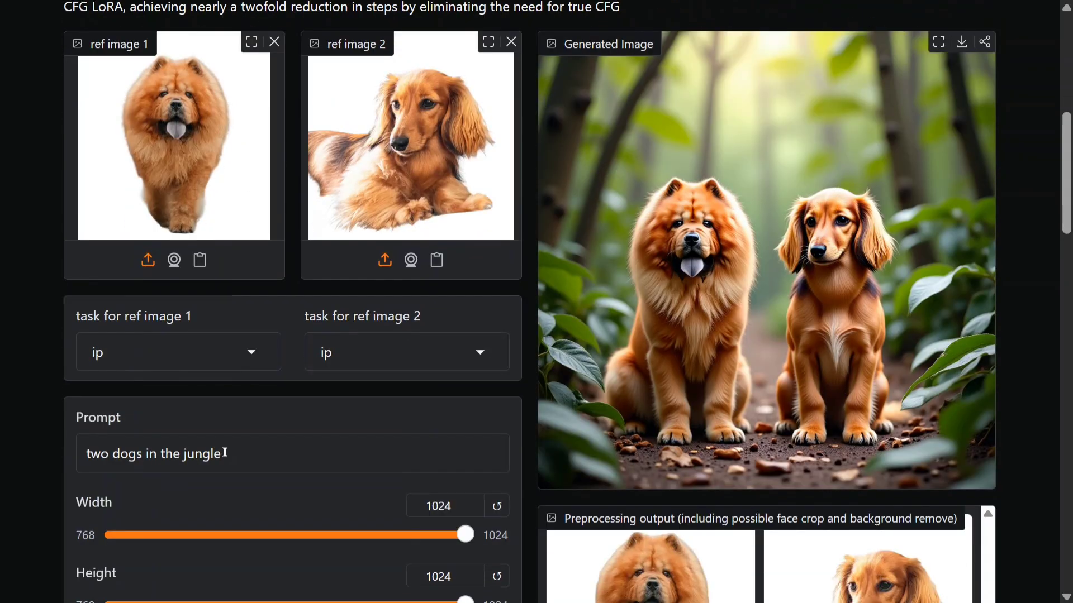
key("Backspace")
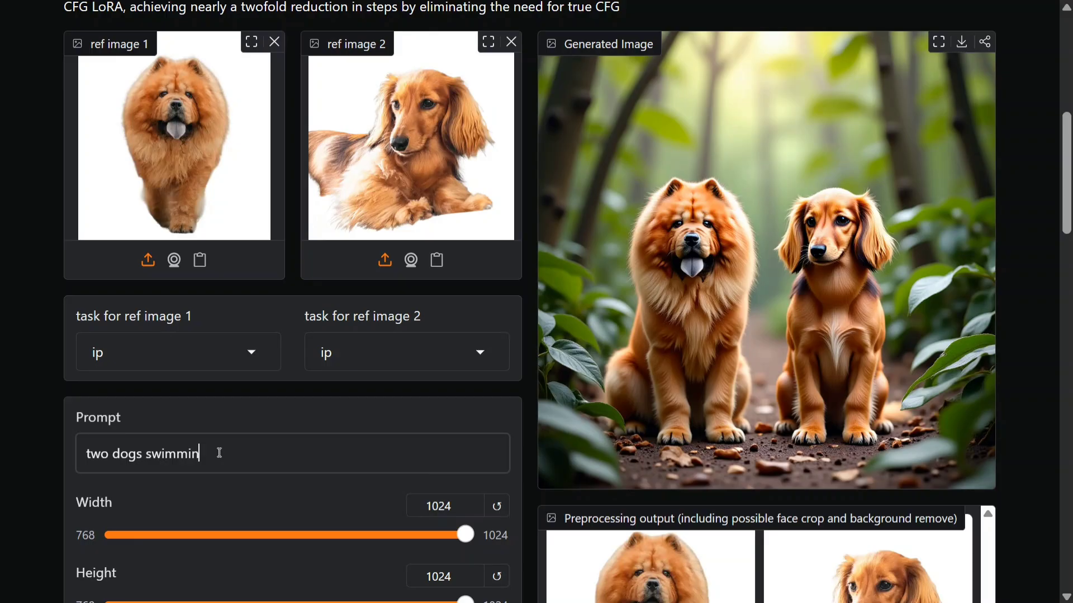
type("g")
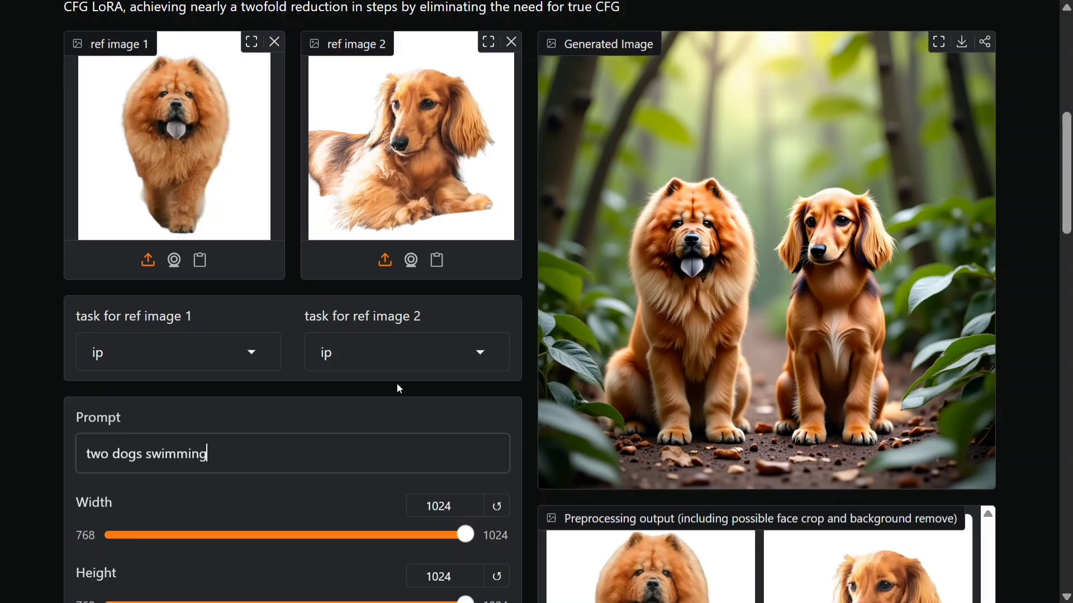
scroll("down", 3)
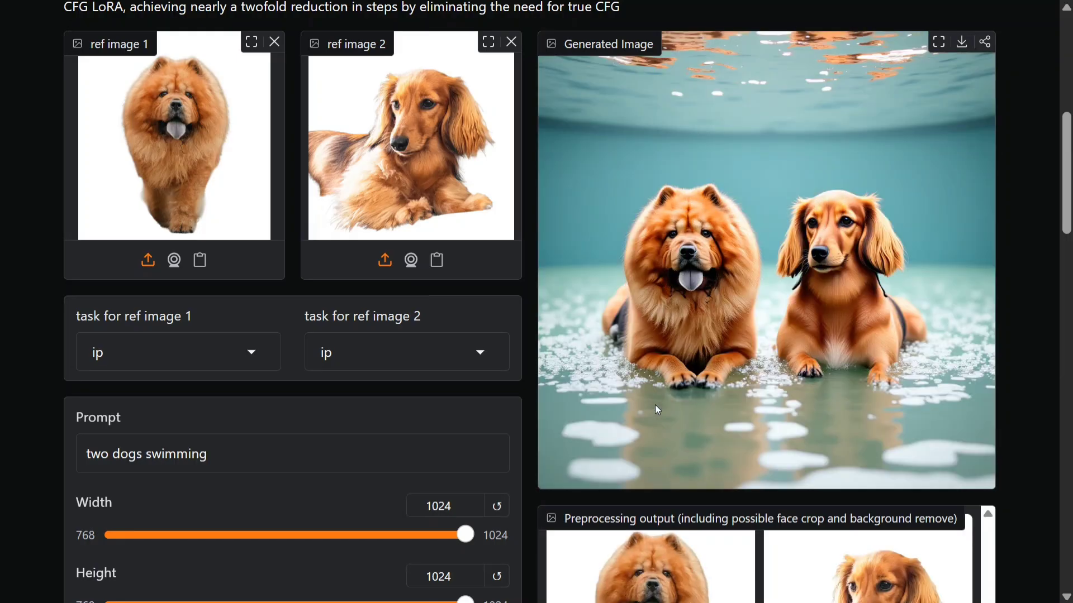
scroll("up", 3)
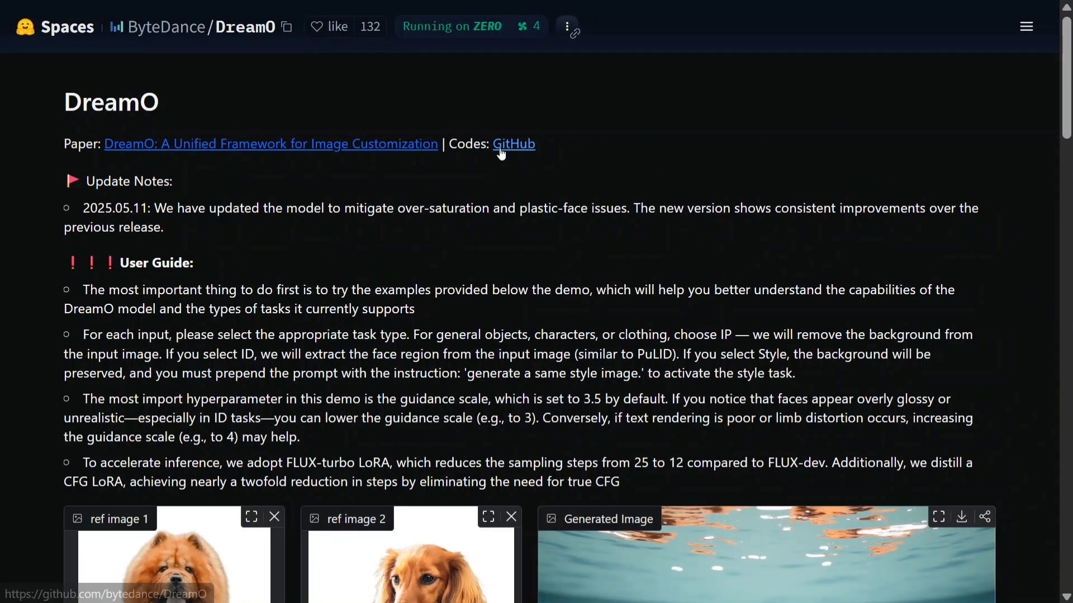
Open the bytedance/DreamO GitHub repo and scroll to Dependencies and Installation
left_click(514, 144)
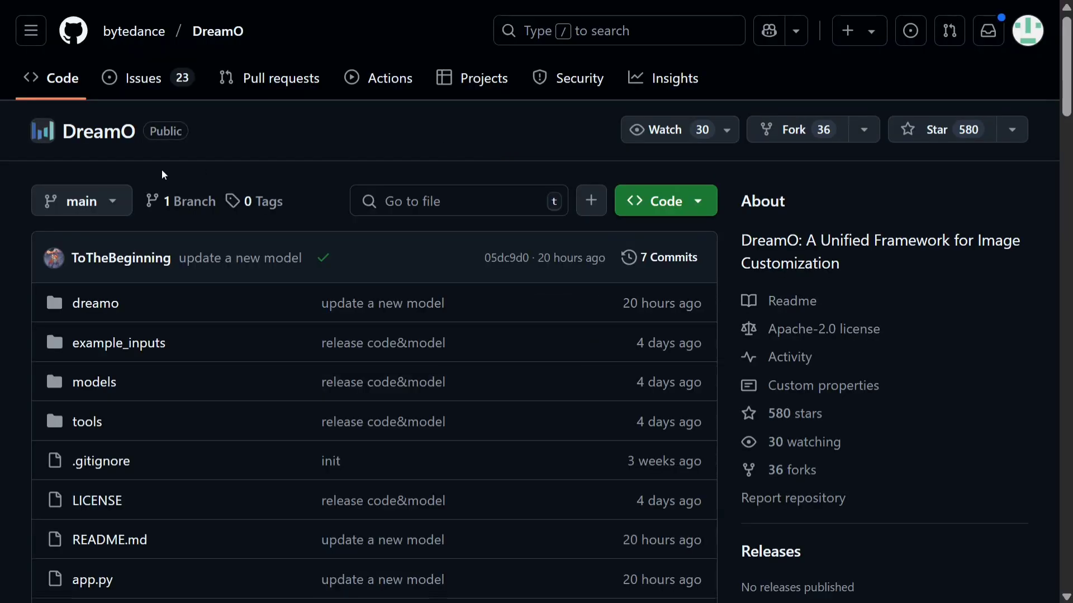
mouse_move(81, 193)
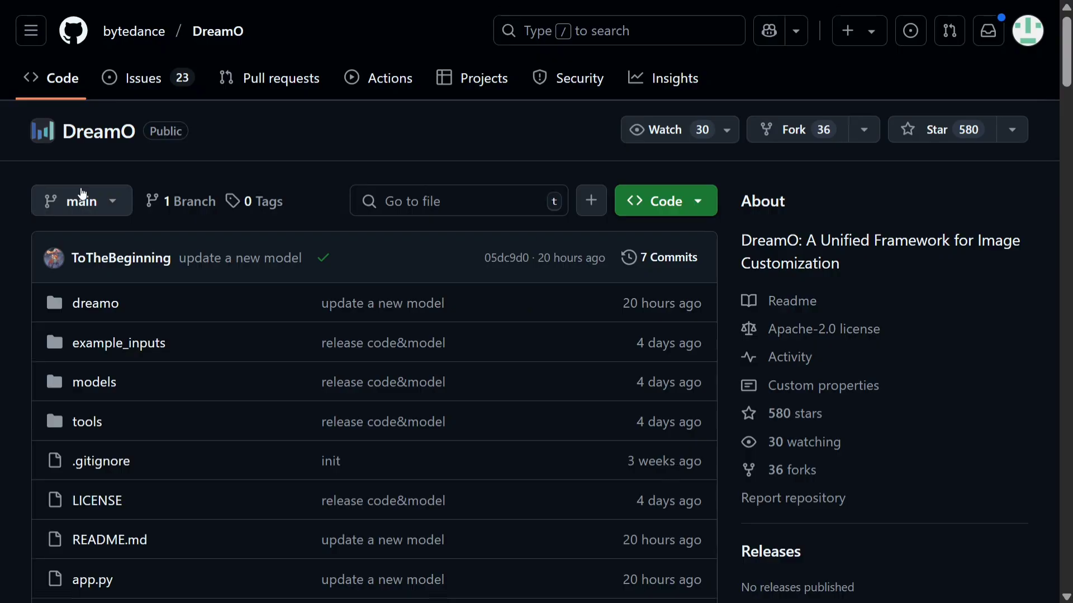
scroll("down", 3)
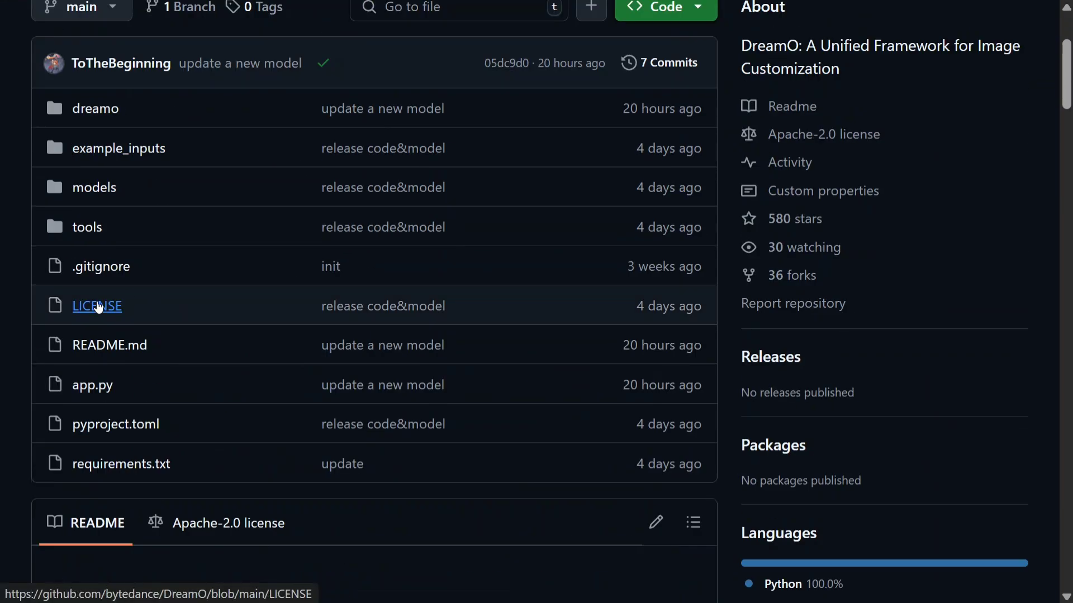
scroll("down", 3)
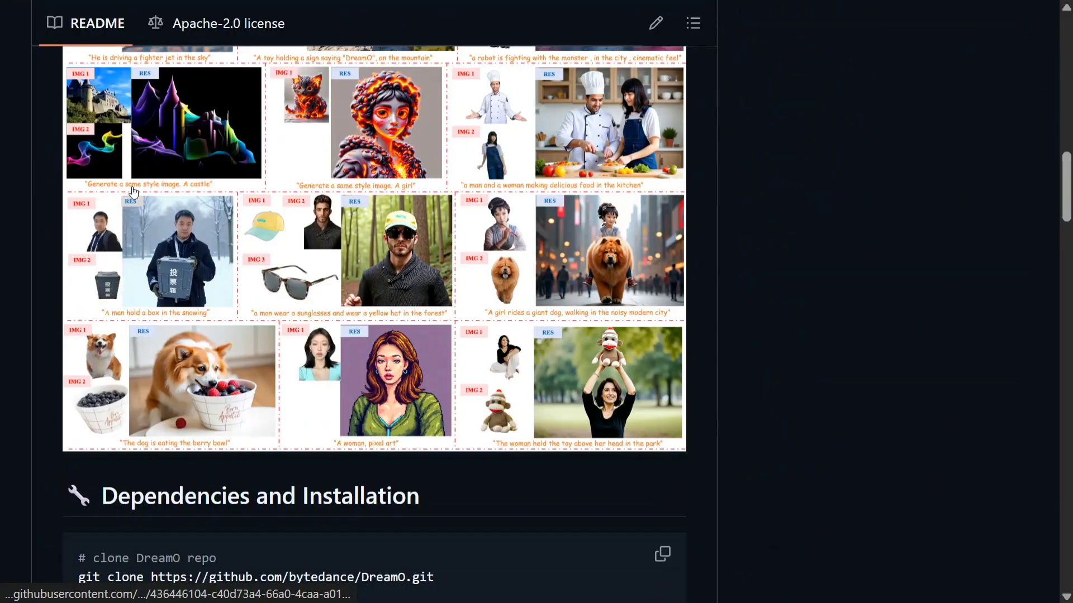
scroll("down", 3)
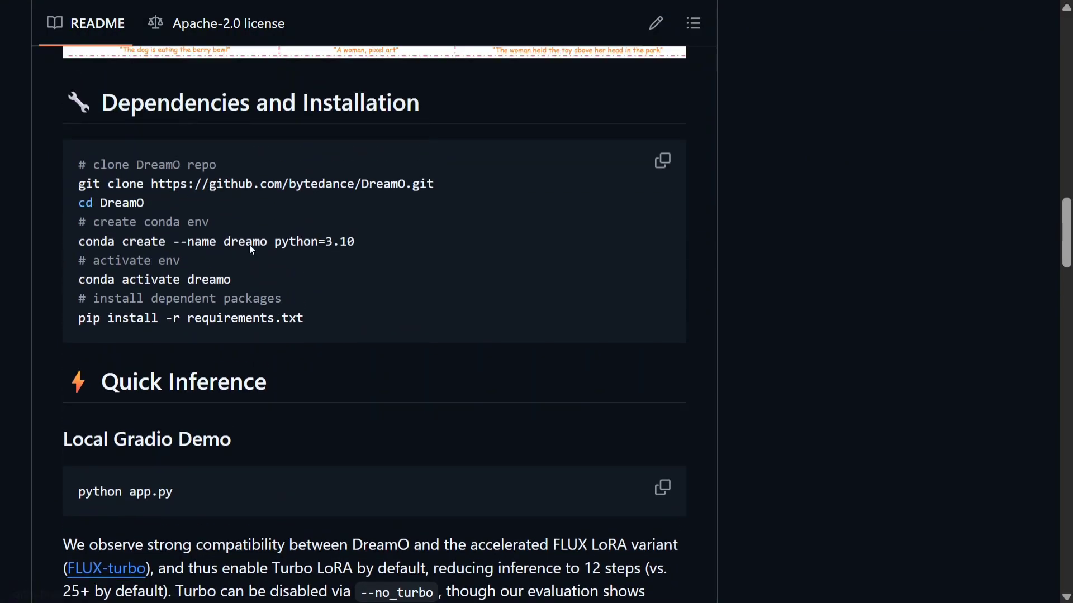
Select the install commands and read the IP, ID, Style and Multi Condition examples
left_click_drag(79, 183, 304, 323)
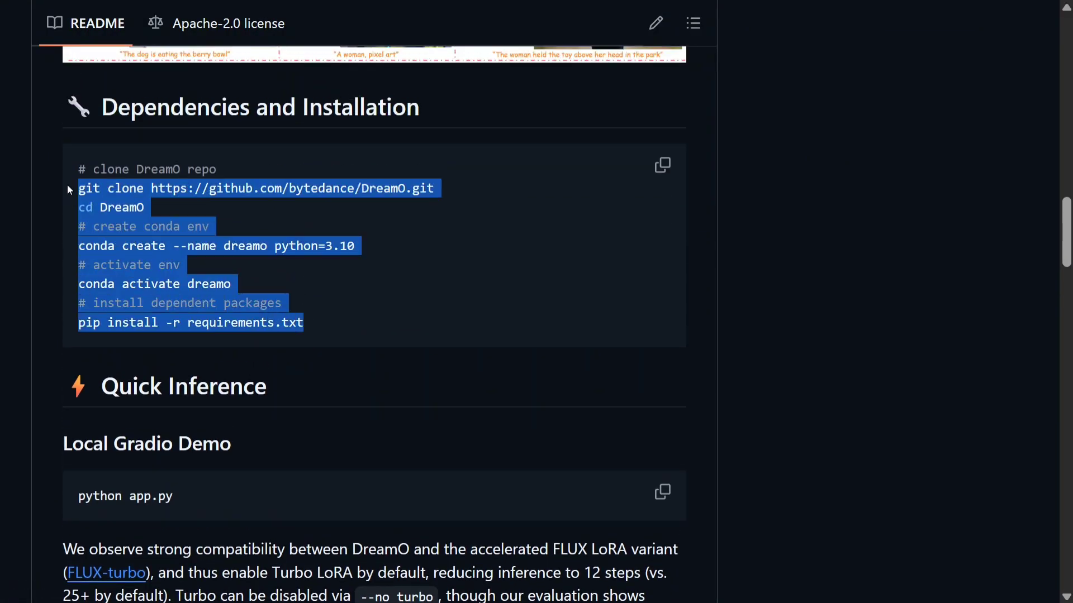
mouse_move(430, 224)
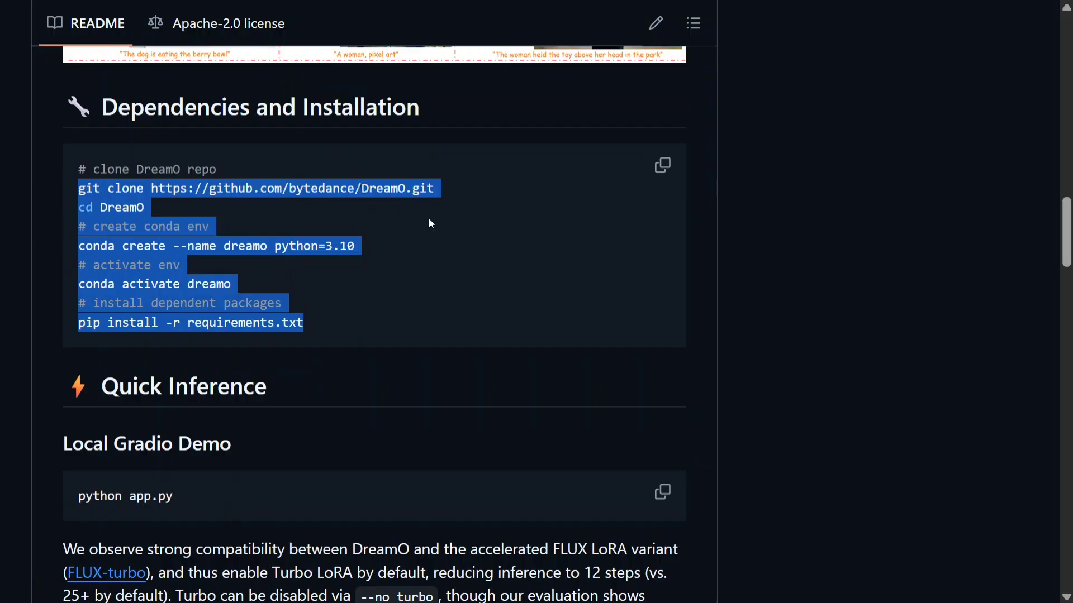
scroll("down", 3)
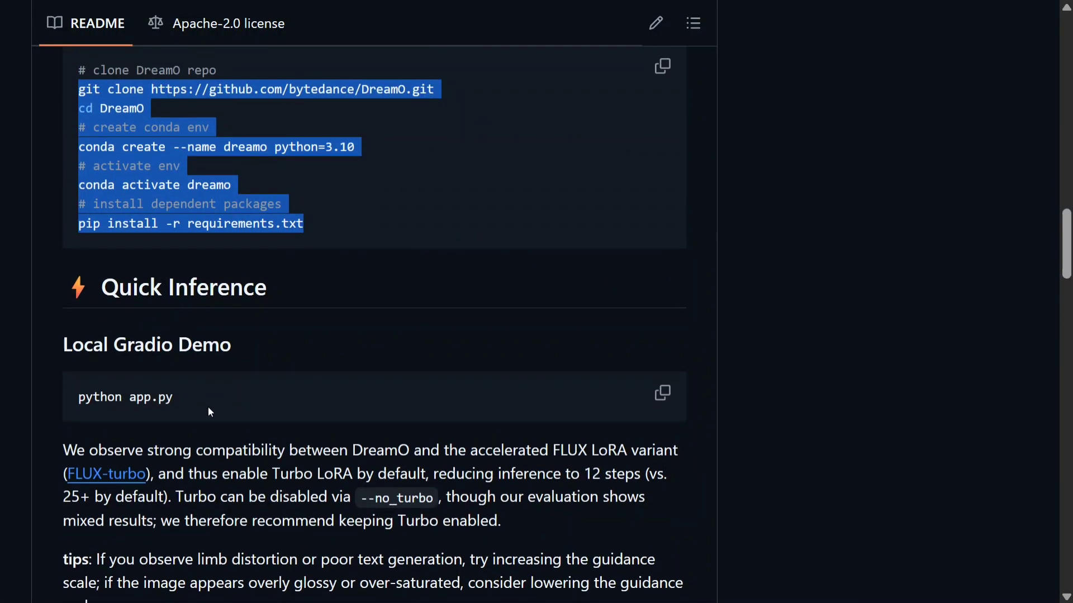
scroll("down", 3)
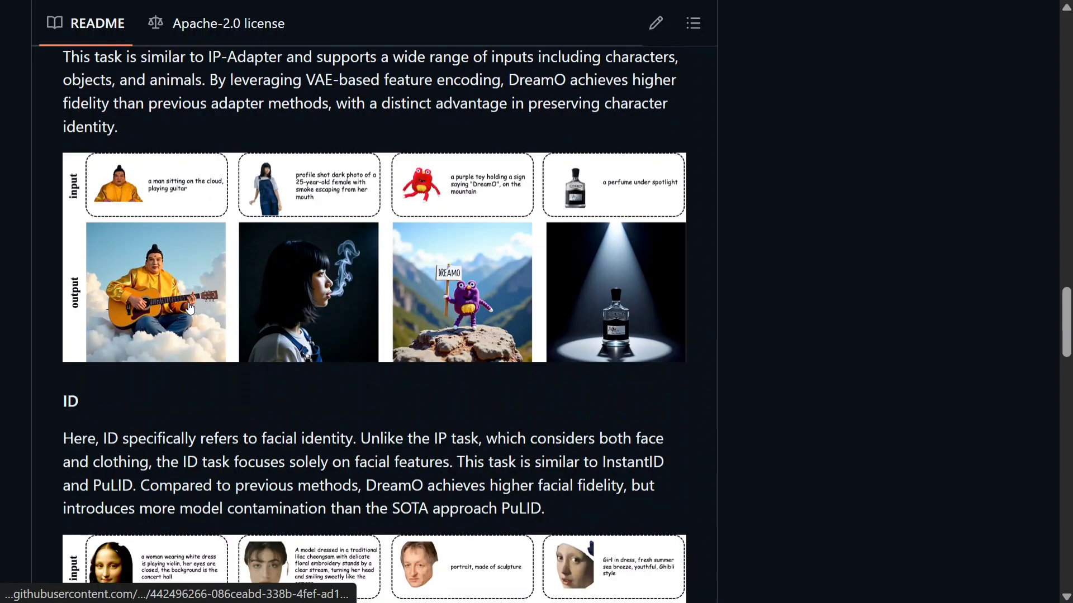
scroll("down", 3)
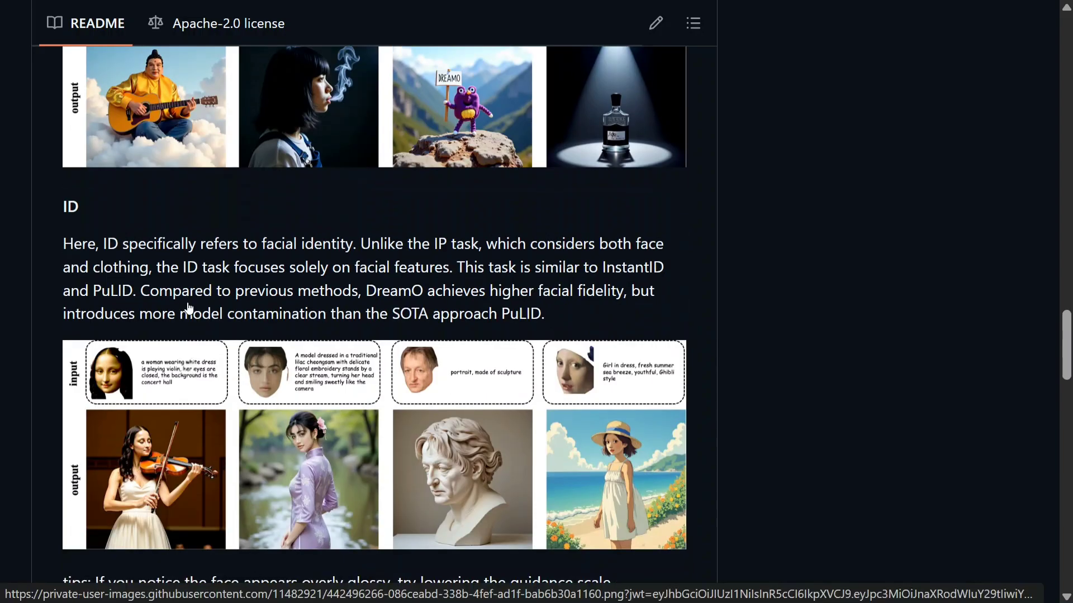
scroll("down", 3)
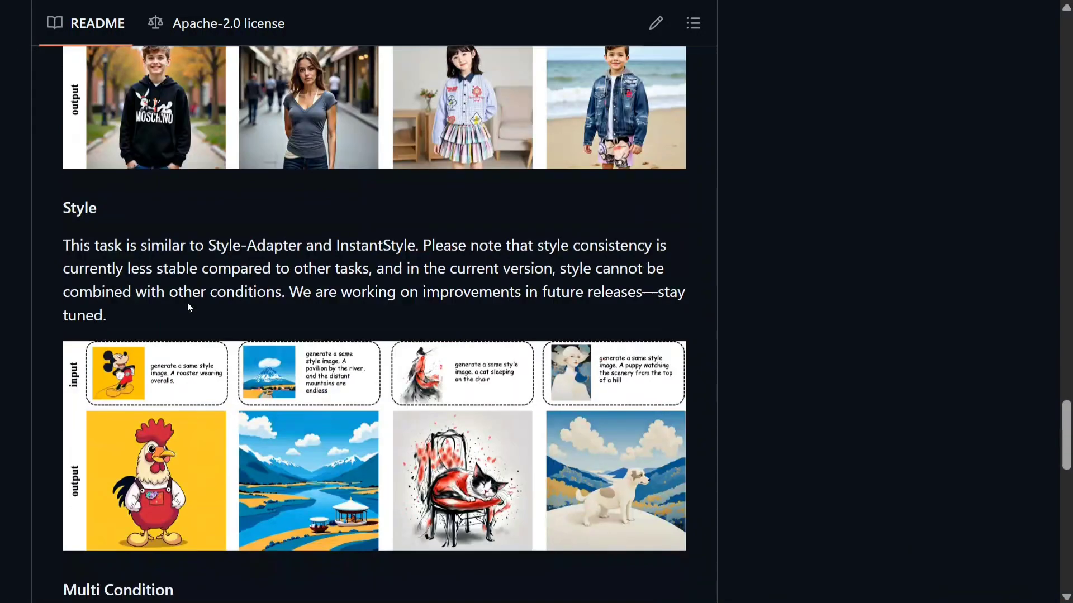
scroll("down", 3)
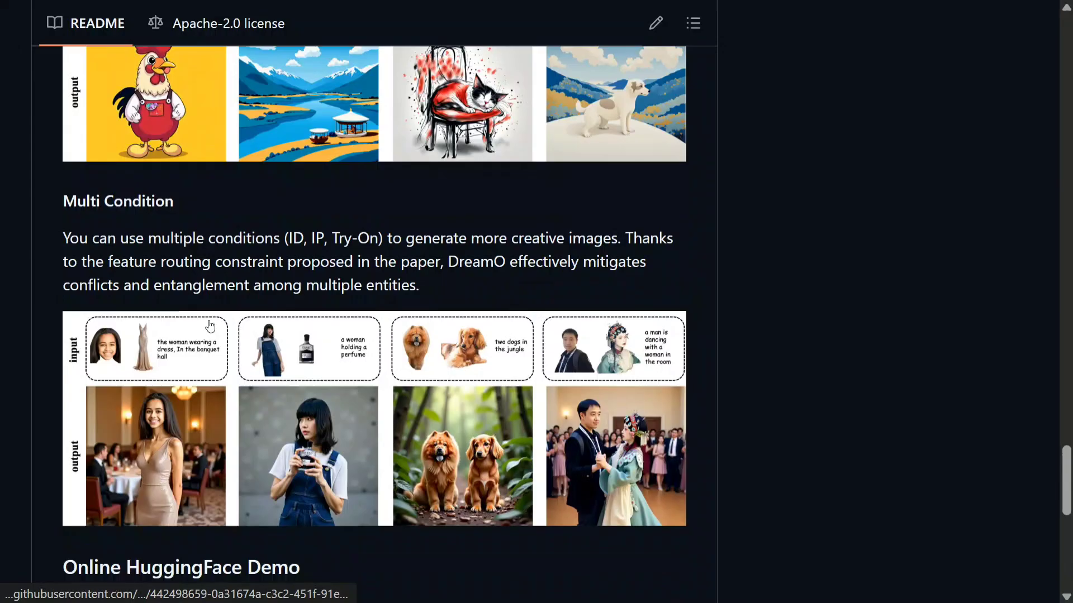
scroll("down", 3)
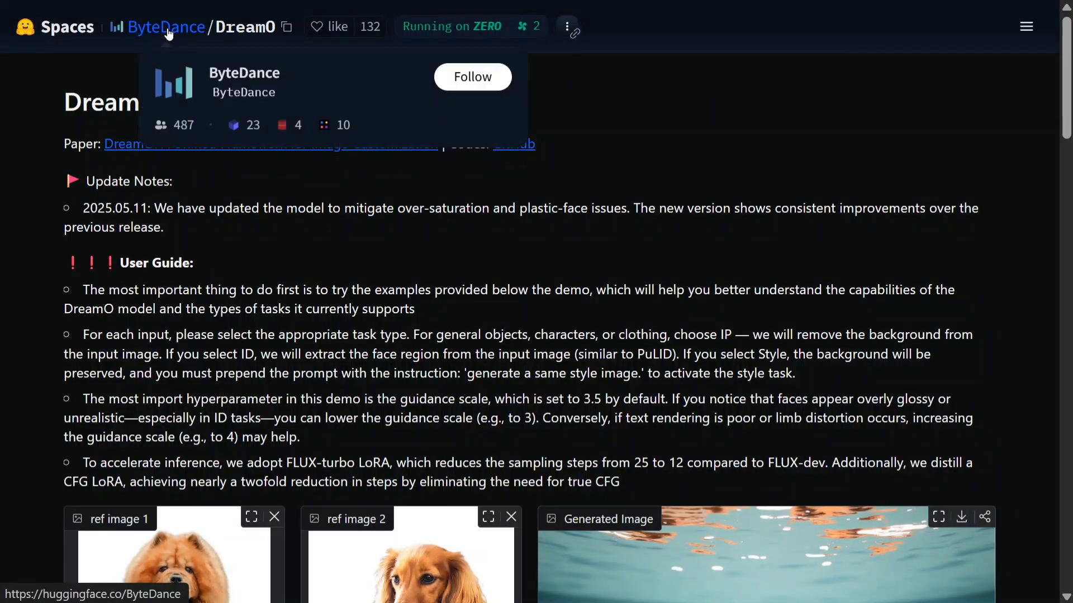
mouse_move(68, 26)
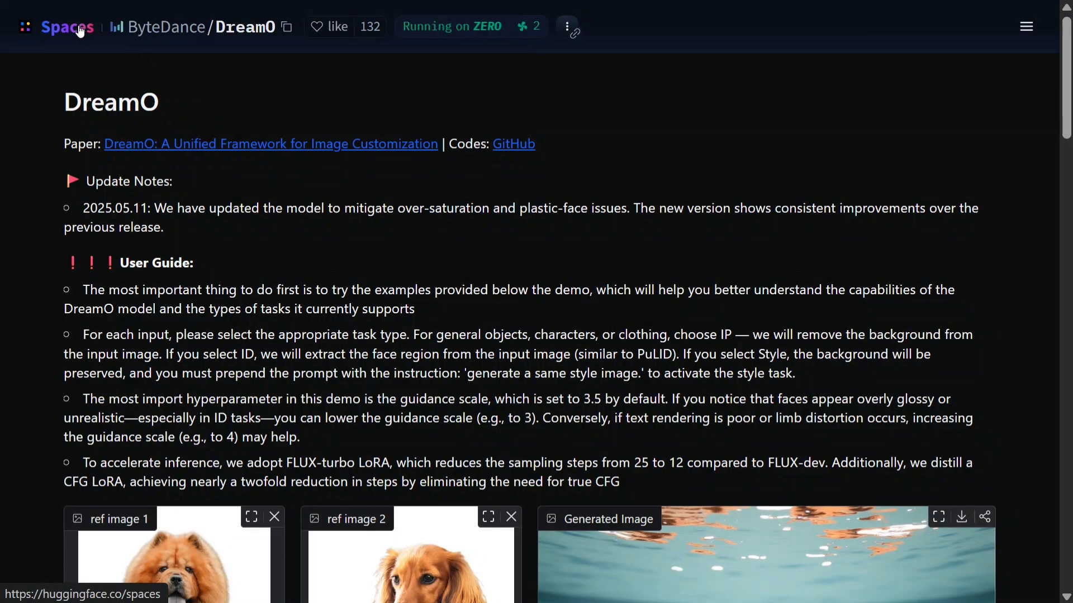
Remove both dog reference images and upload a black-and-white dog photo as reference
scroll("down", 3)
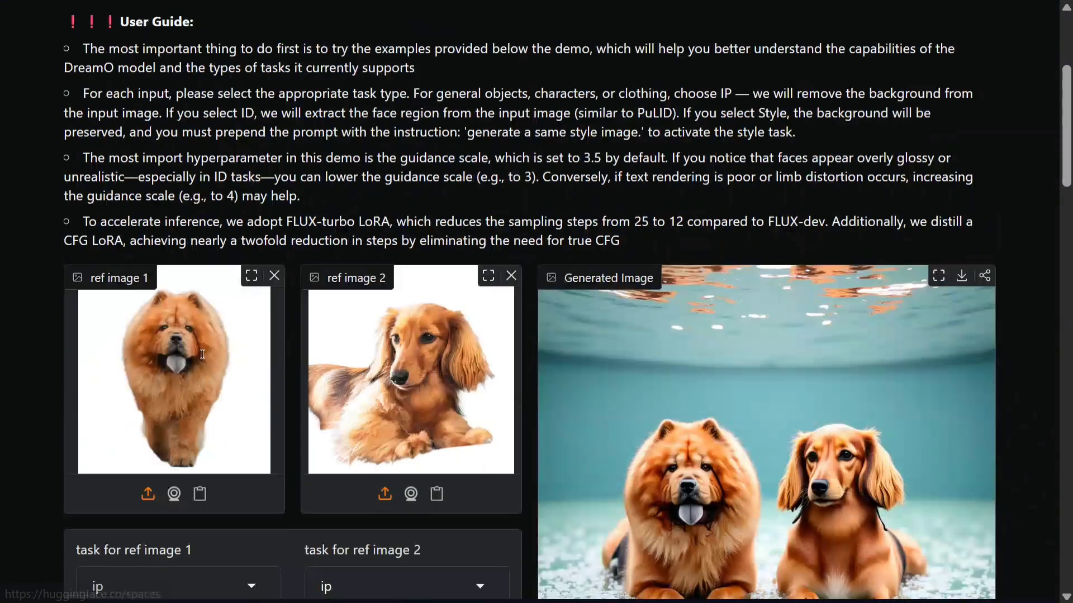
left_click(274, 275)
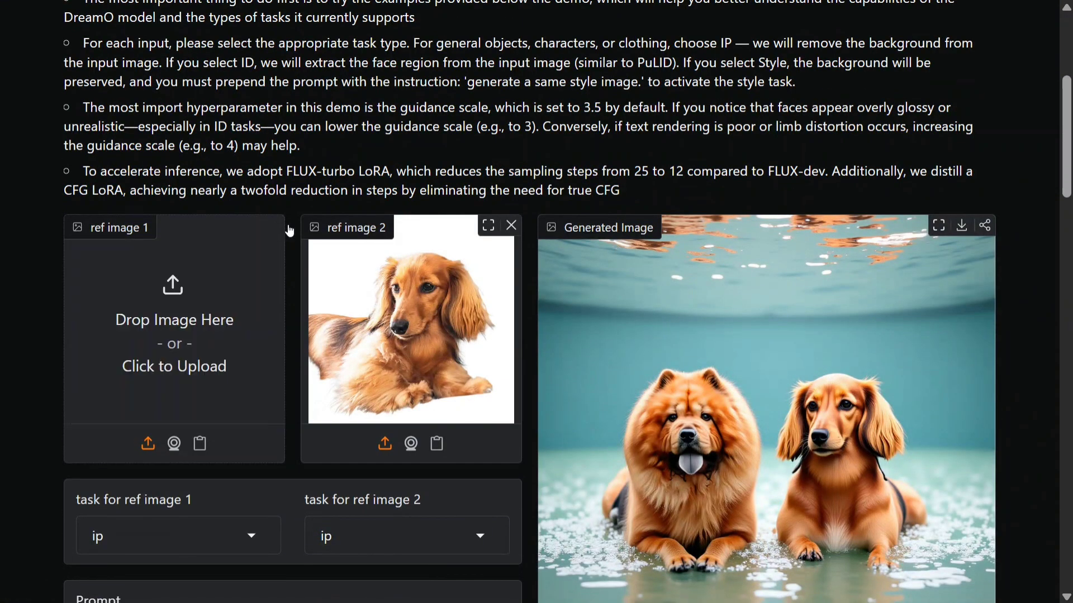
left_click(510, 225)
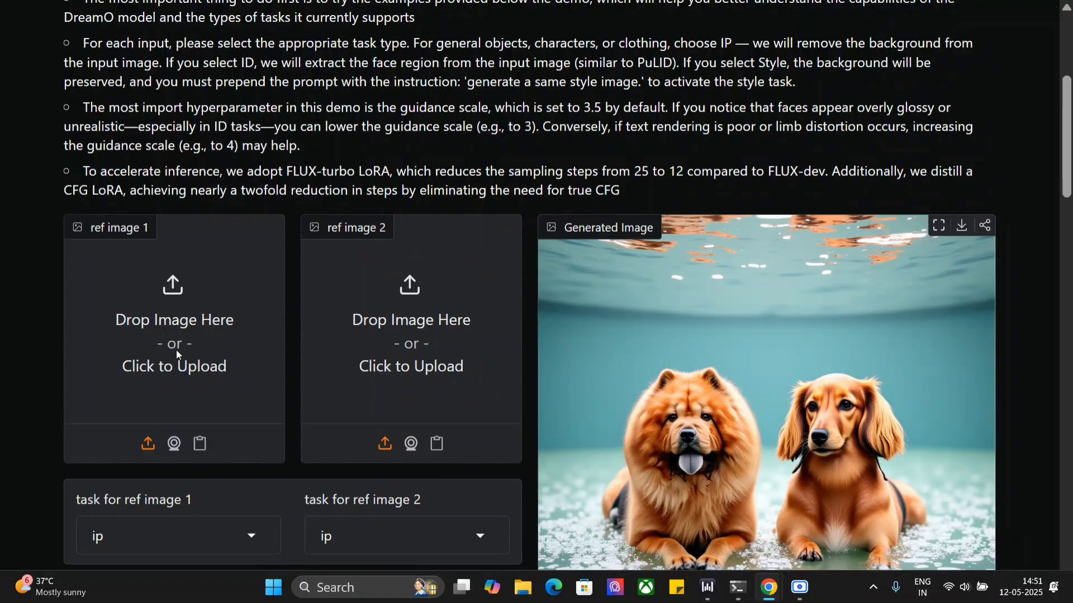
left_click(174, 366)
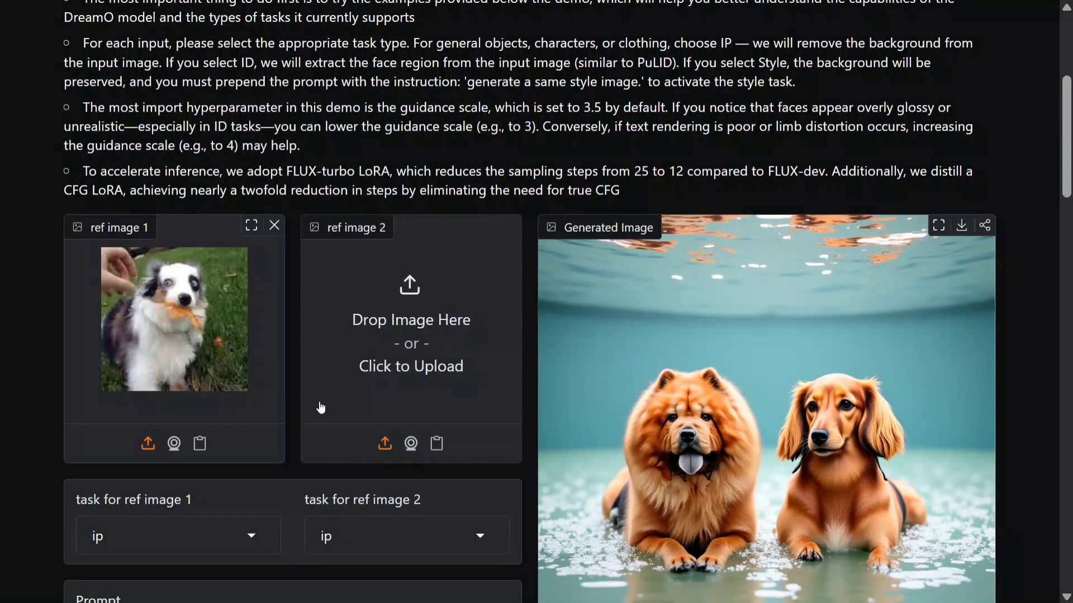
scroll("down", 3)
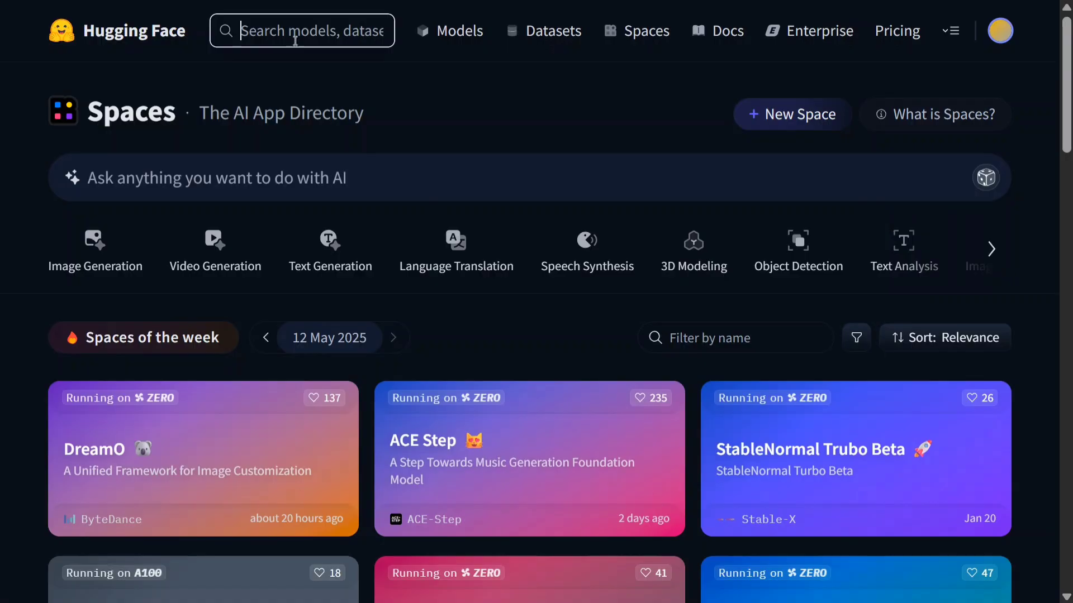
Search 'dreamo', open the ByteDance/DreamO model card and its arXiv paper
type("dreamo")
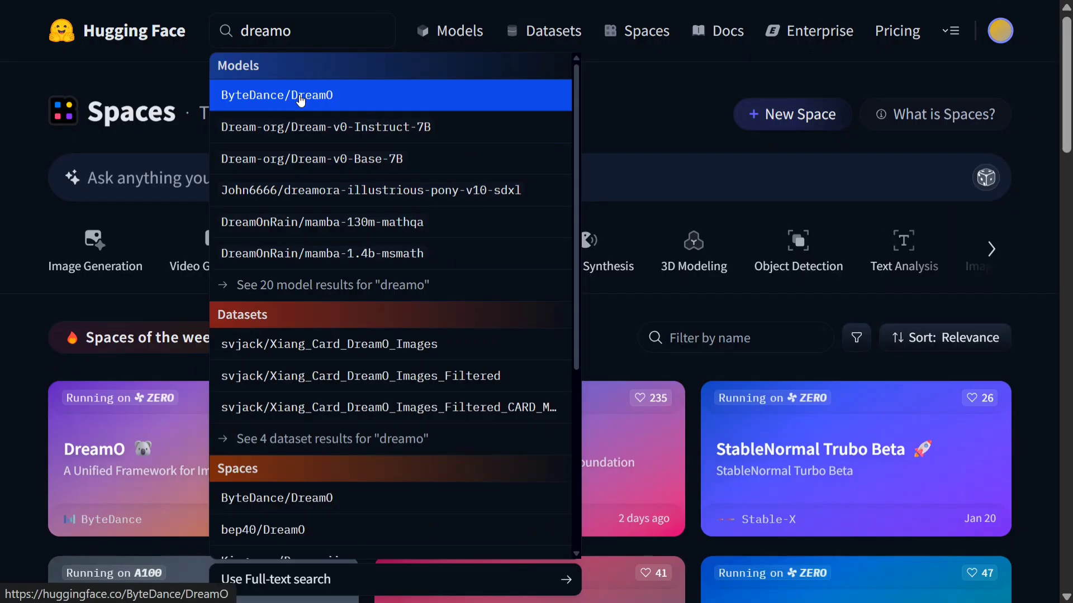
left_click(277, 94)
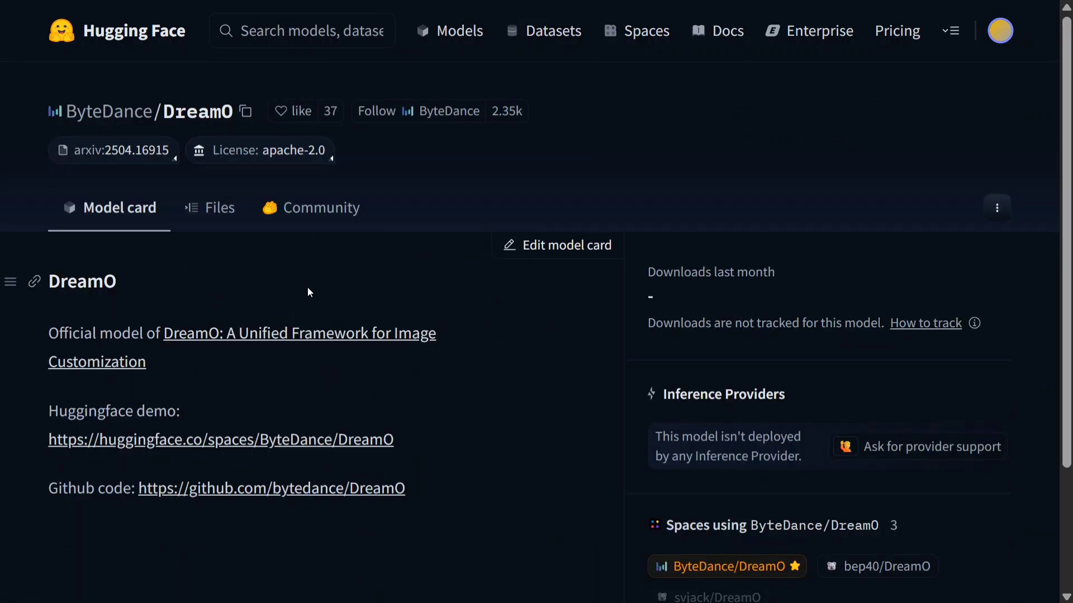
scroll("down", 3)
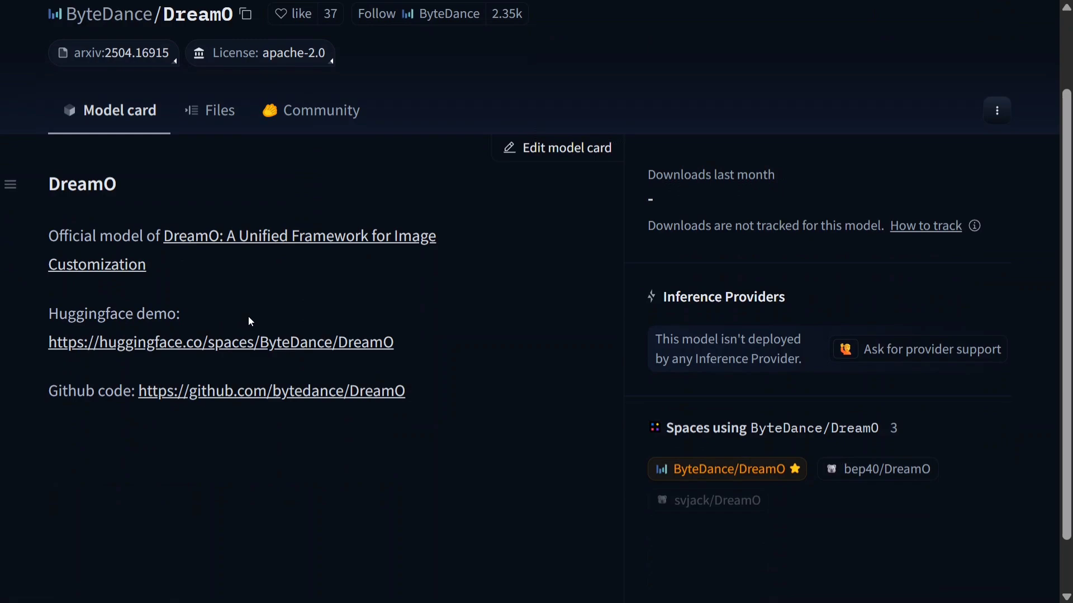
mouse_move(322, 235)
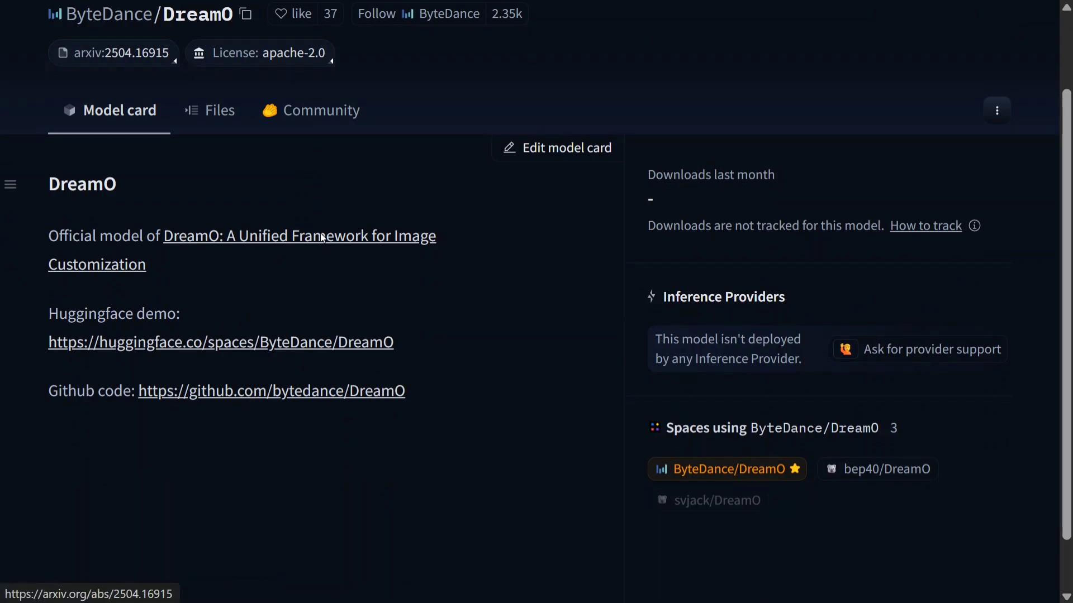
left_click(121, 53)
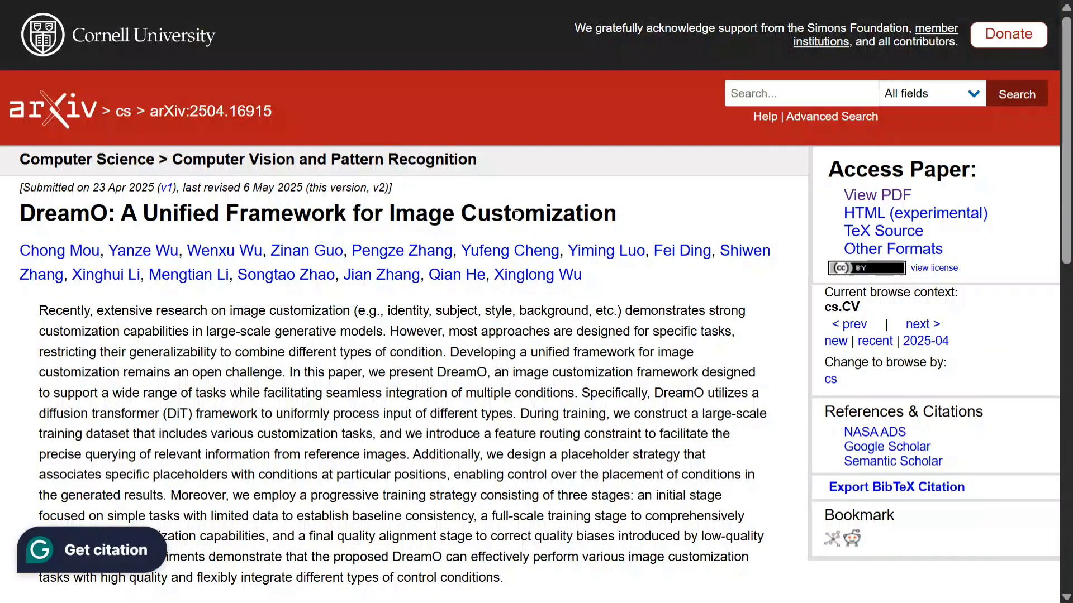